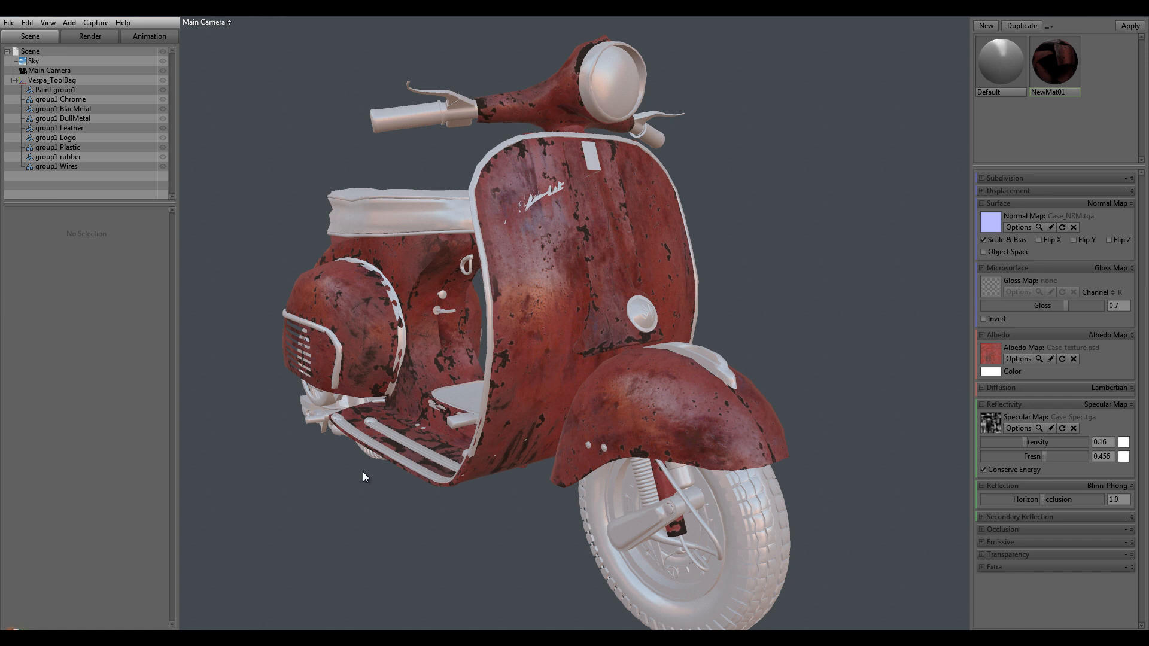
pyautogui.moveTo(231, 24)
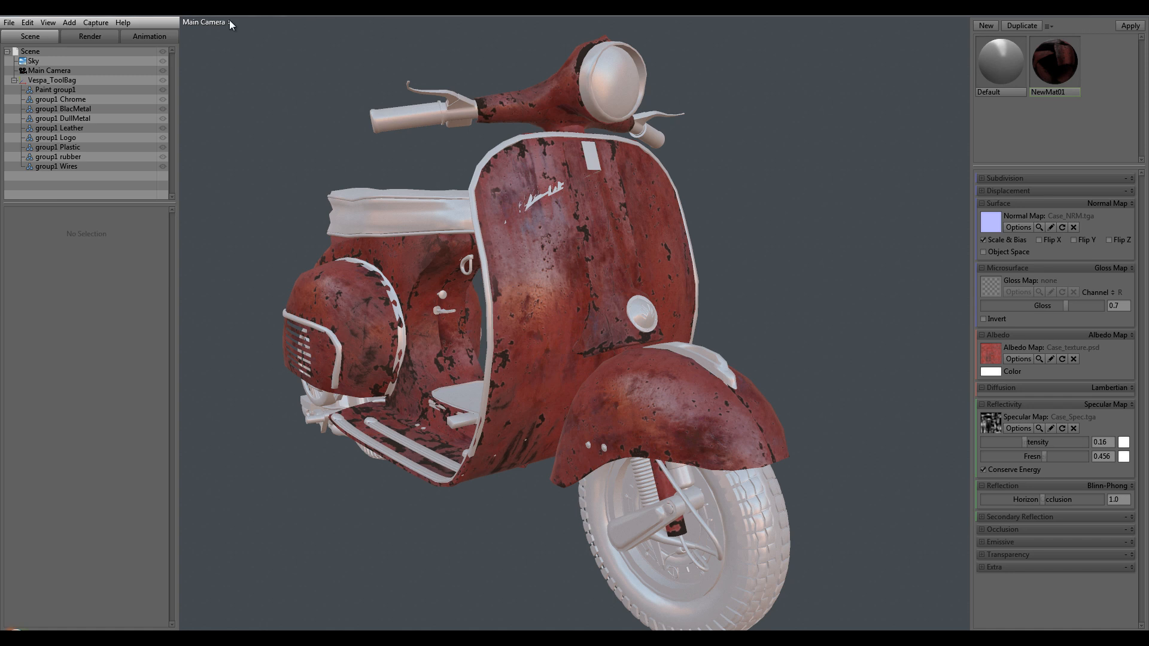
pyautogui.moveTo(293, 138)
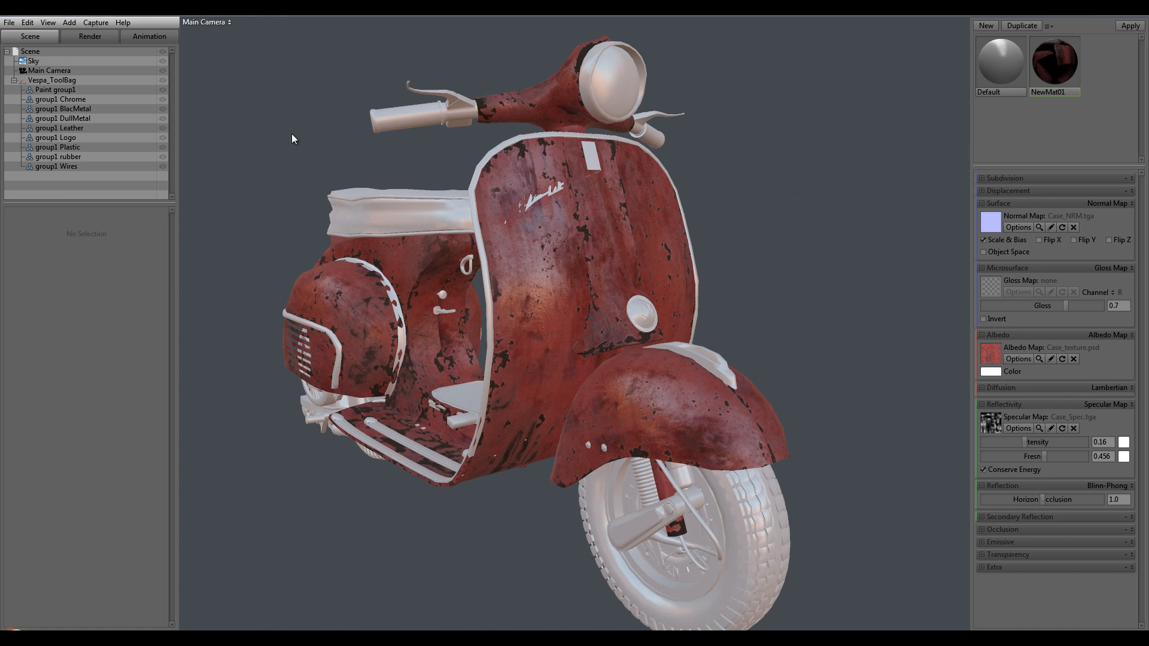
pyautogui.moveTo(532, 232)
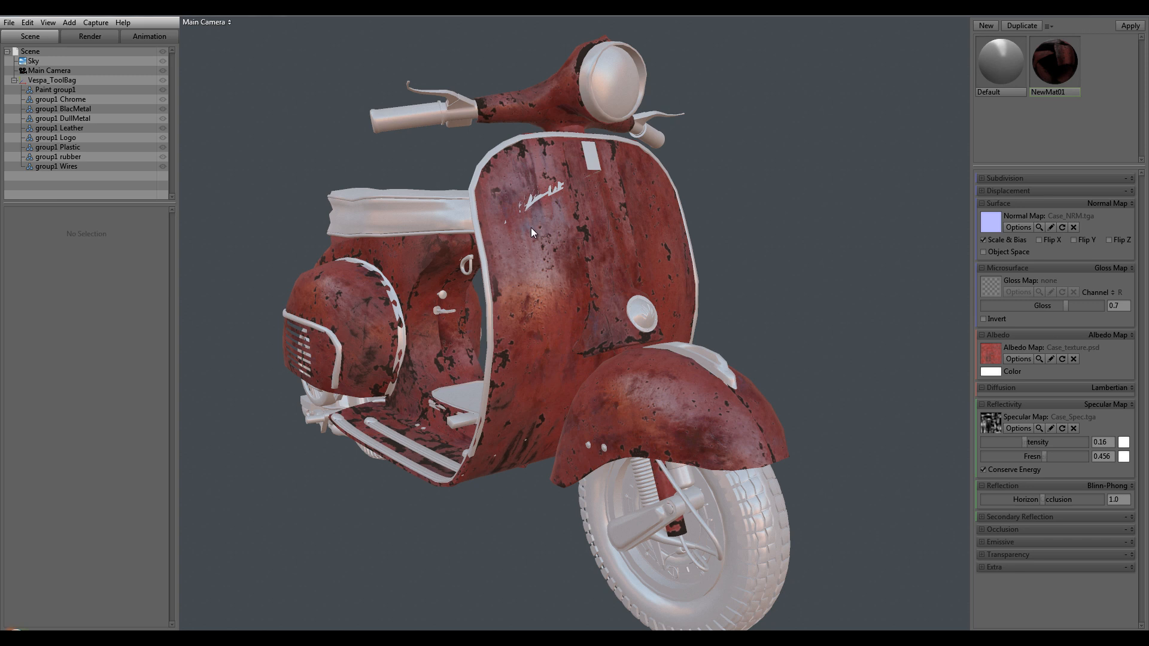
pyautogui.moveTo(535, 235)
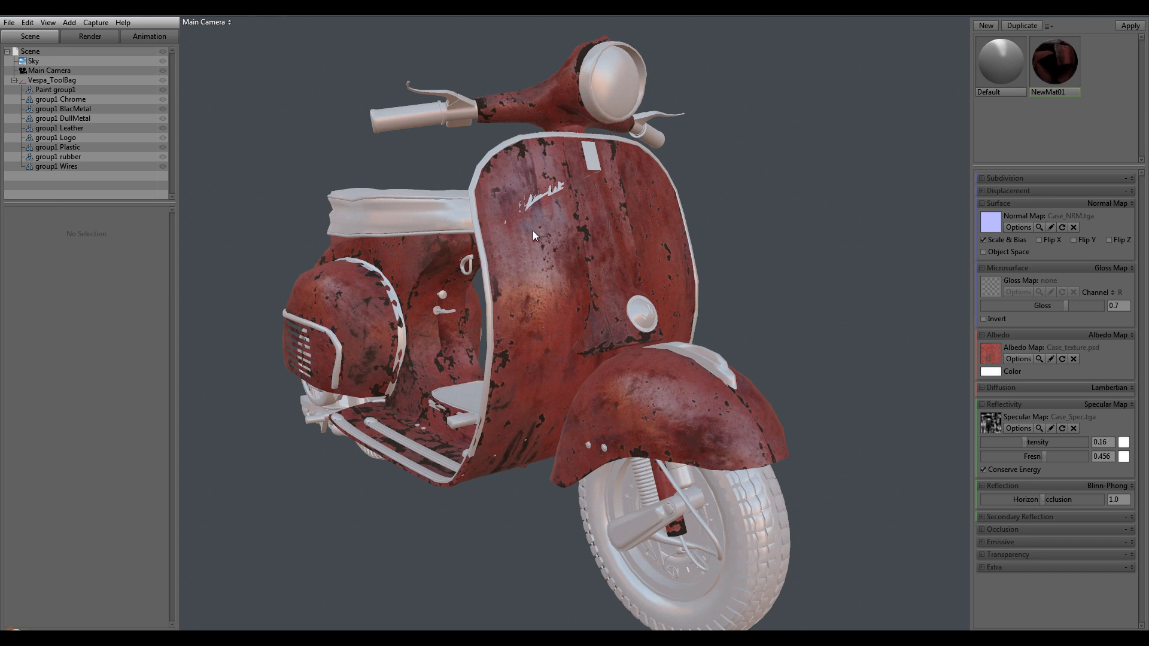
pyautogui.moveTo(586, 261)
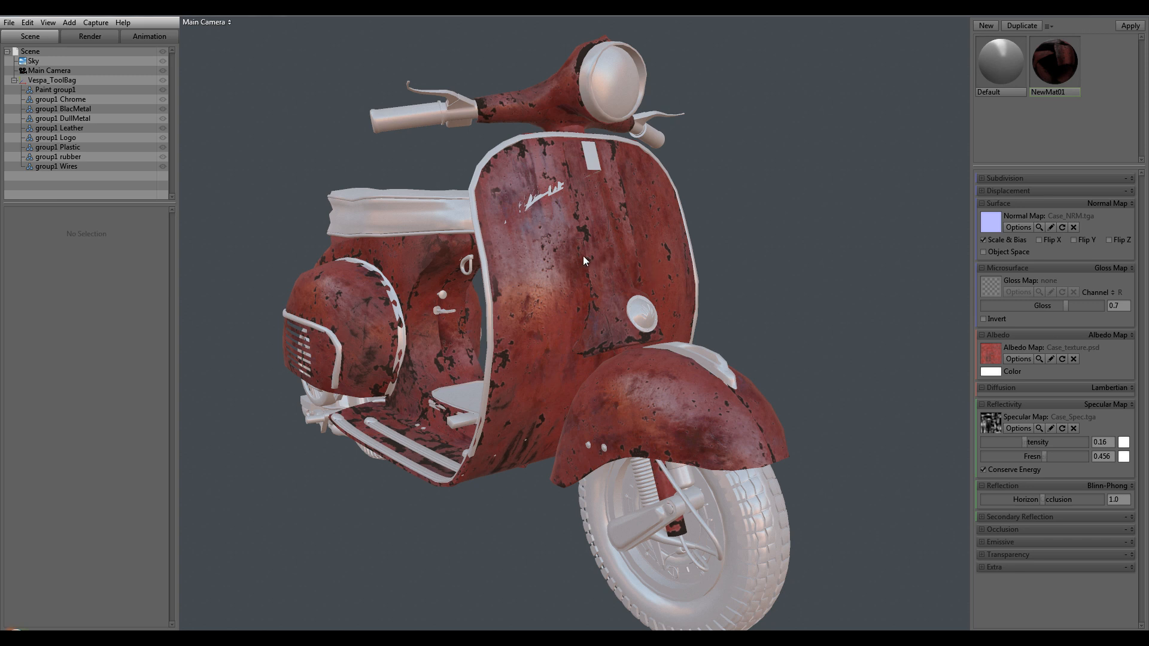
pyautogui.moveTo(474, 271)
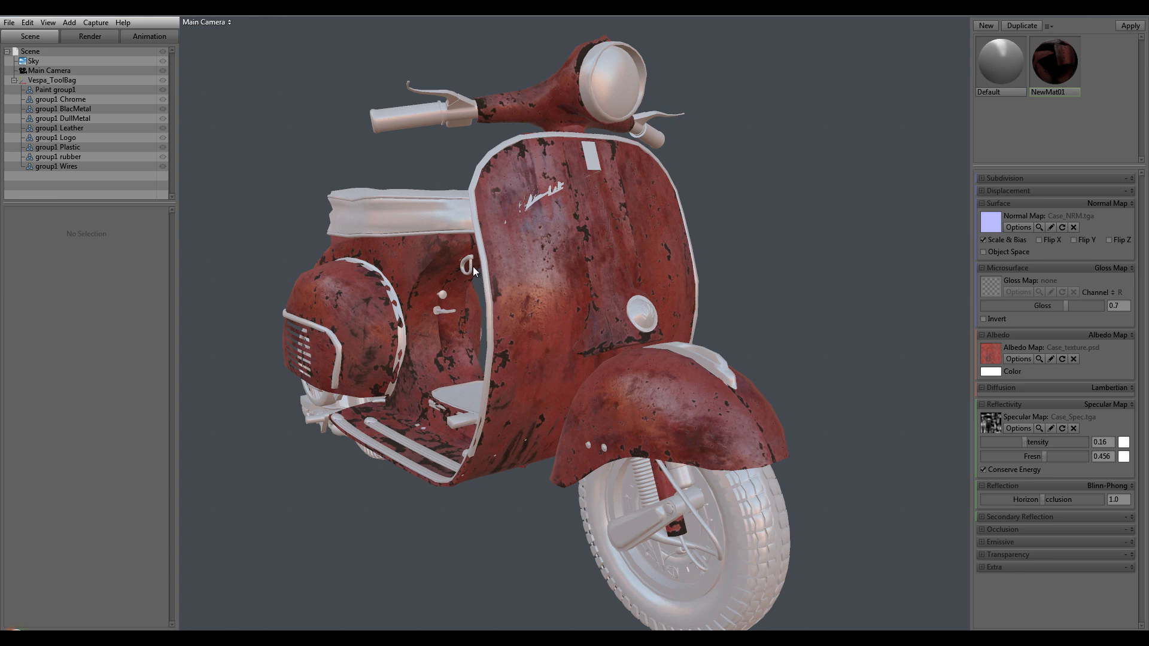
pyautogui.moveTo(559, 414)
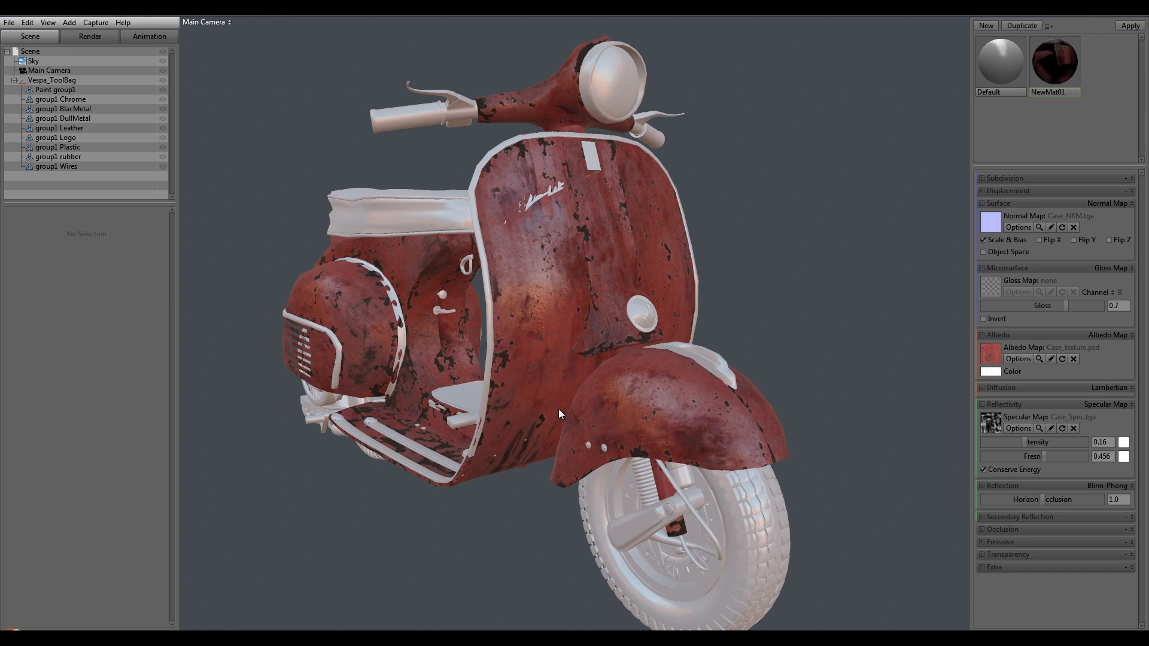
pyautogui.moveTo(587, 185)
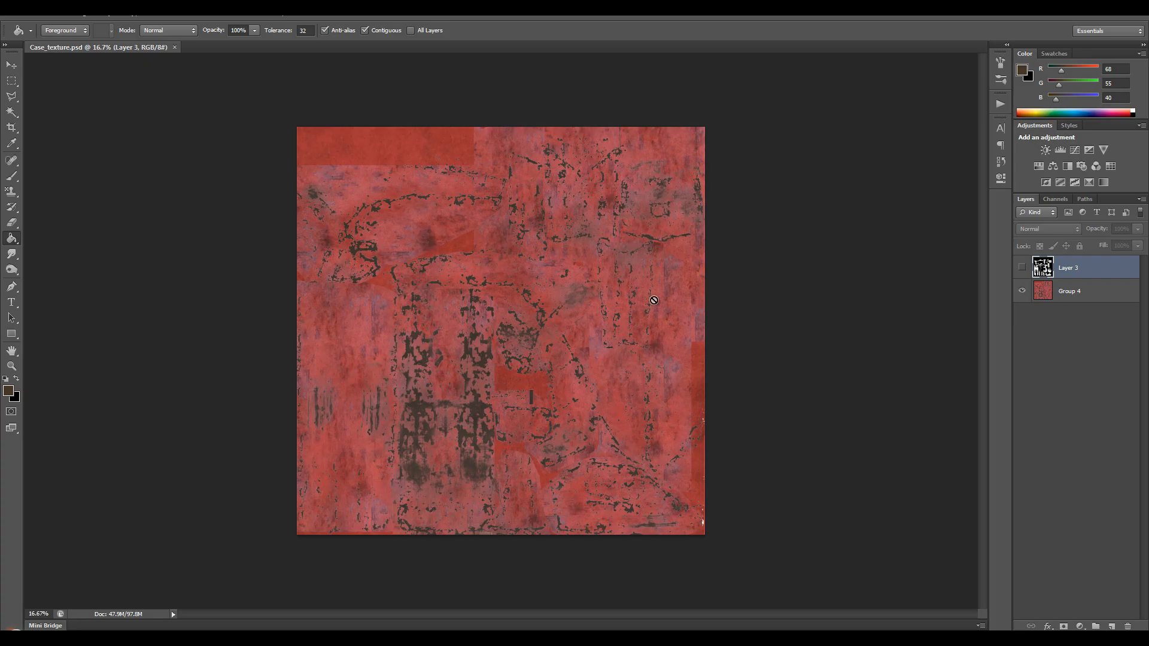
# - Make Layer 3's ambient occlusion visible and set its blend mode to Multiply
pyautogui.click(1021, 268)
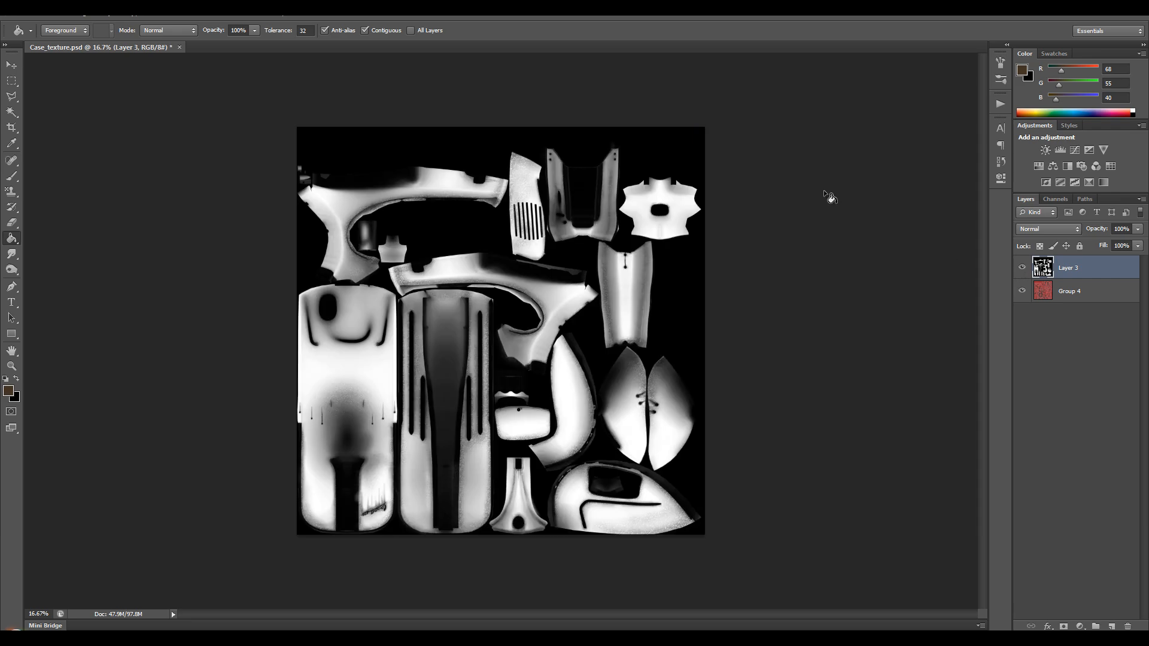
pyautogui.click(1048, 229)
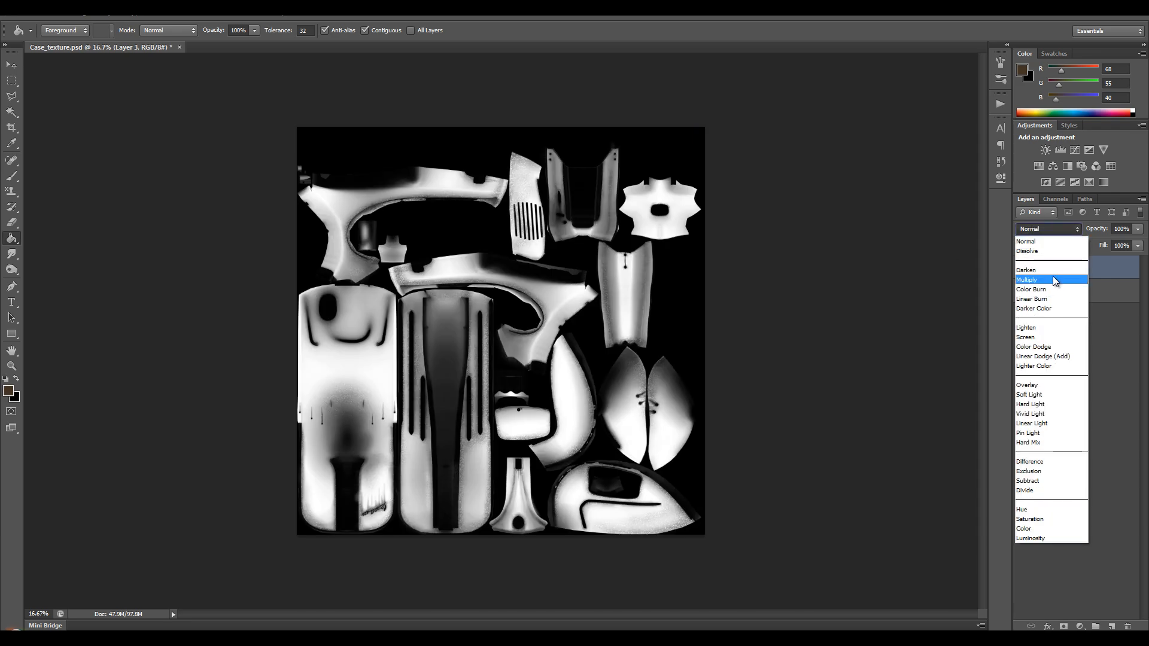
pyautogui.click(1027, 279)
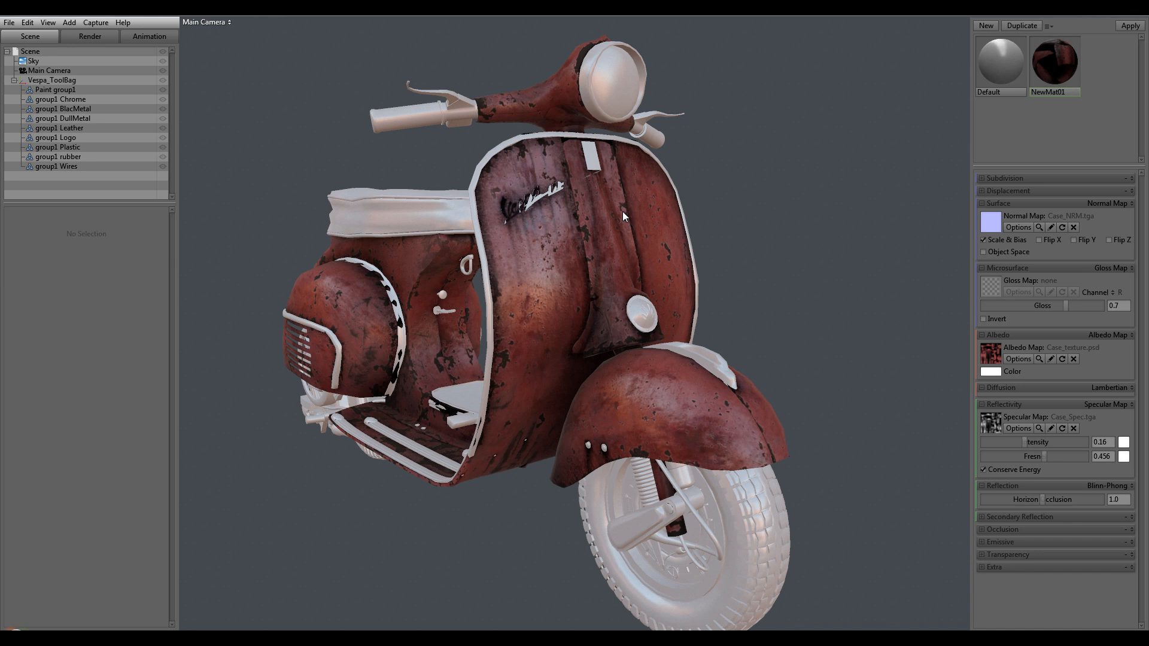
pyautogui.moveTo(504, 321)
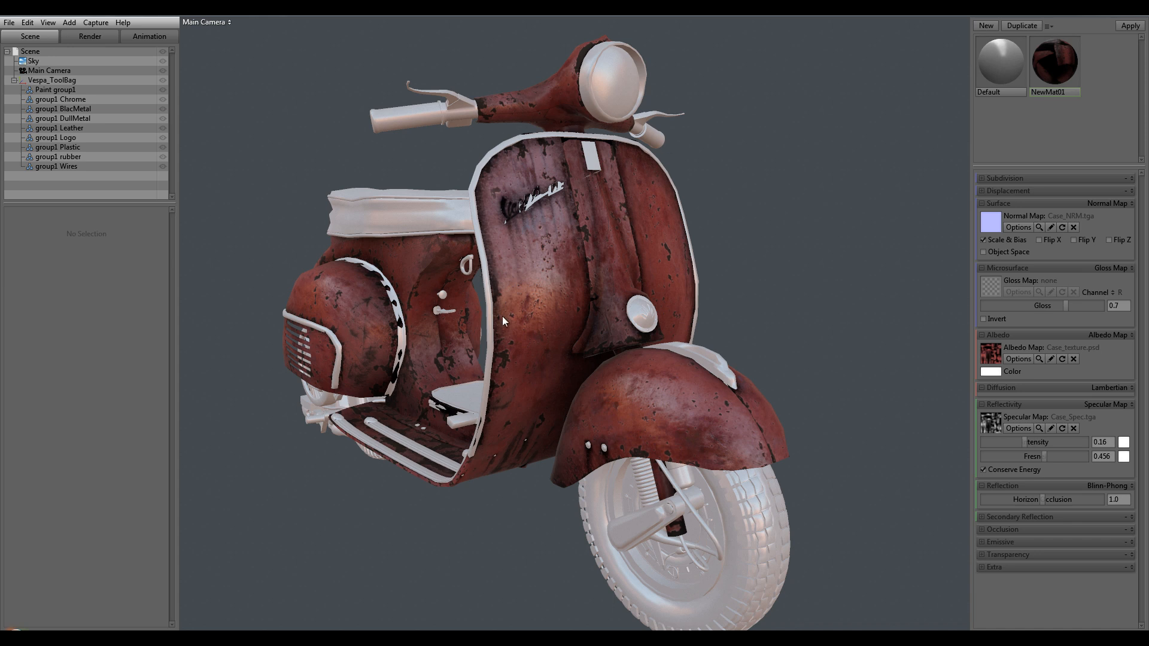
pyautogui.moveTo(493, 183)
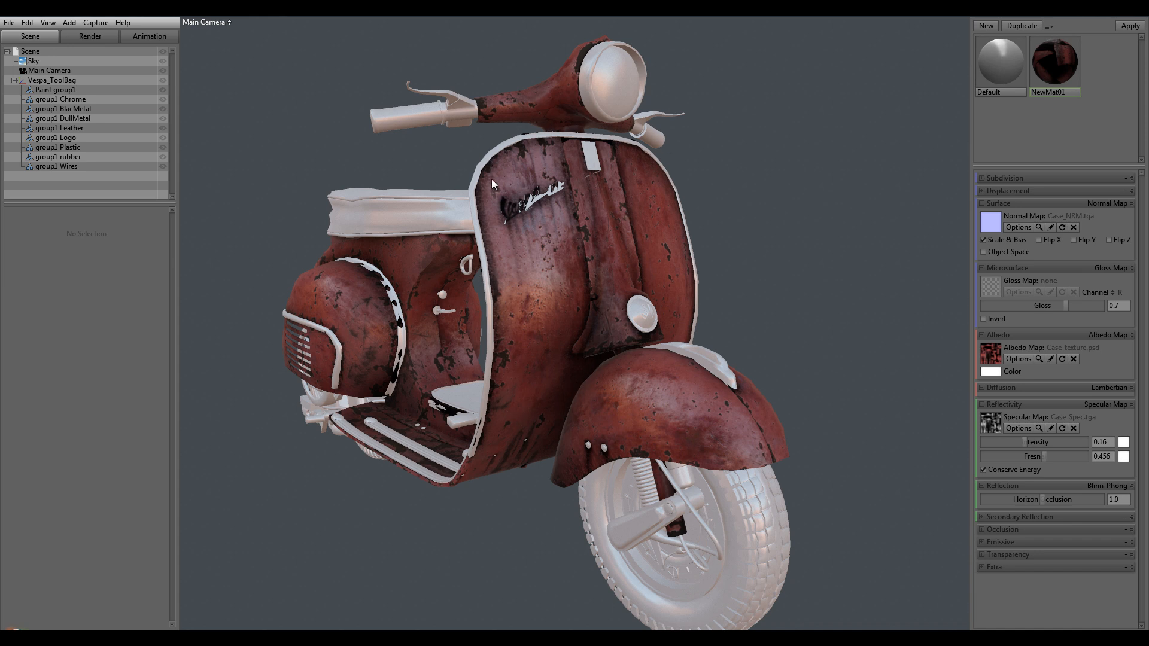
pyautogui.moveTo(539, 442)
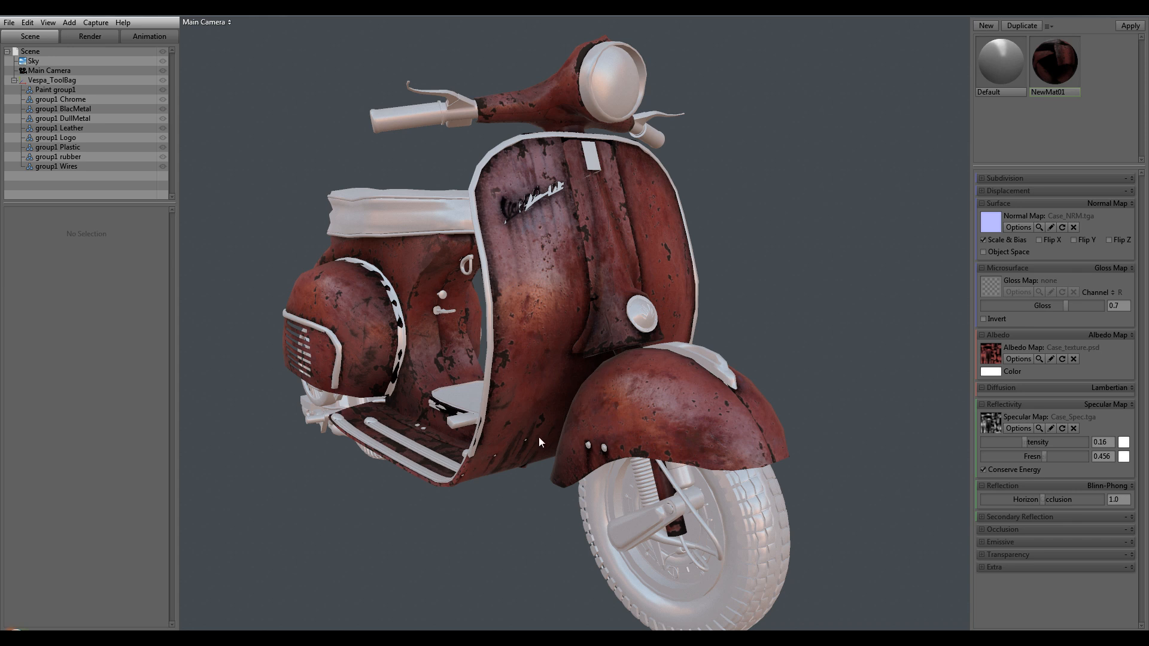
pyautogui.moveTo(499, 319)
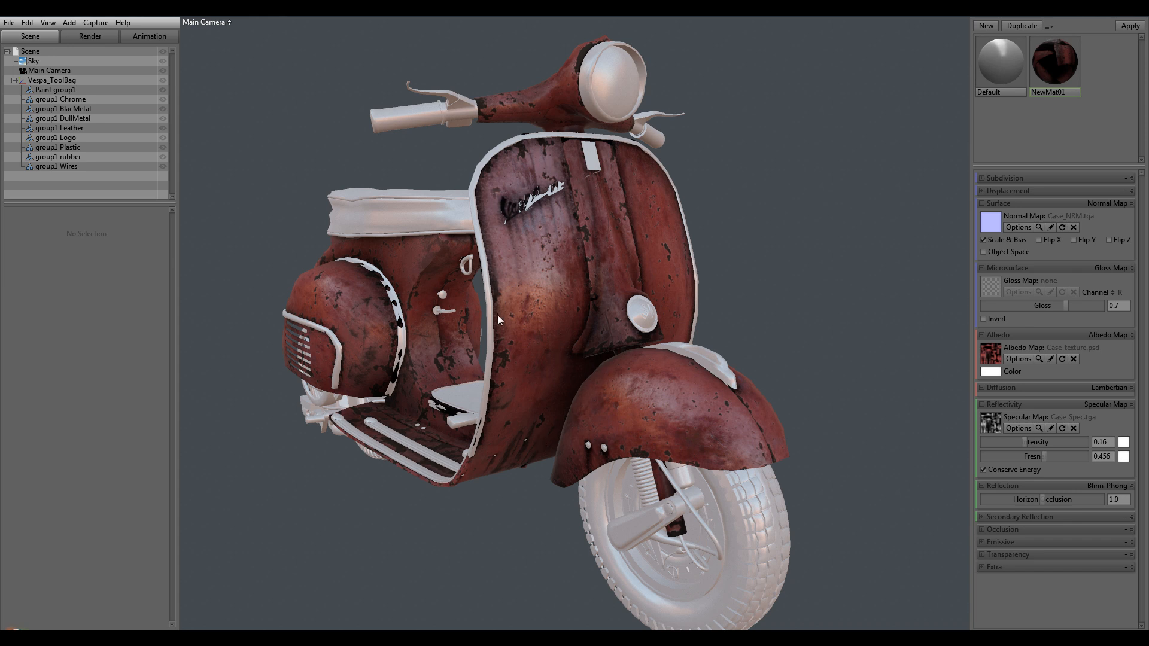
pyautogui.moveTo(580, 353)
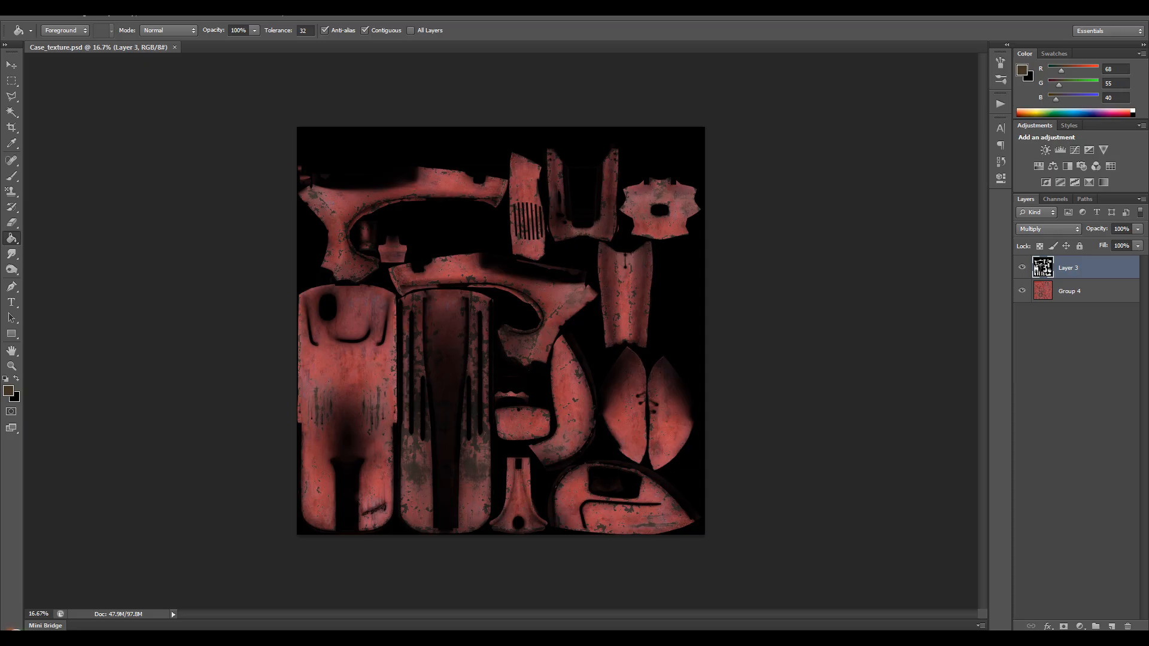
pyautogui.click(1121, 228)
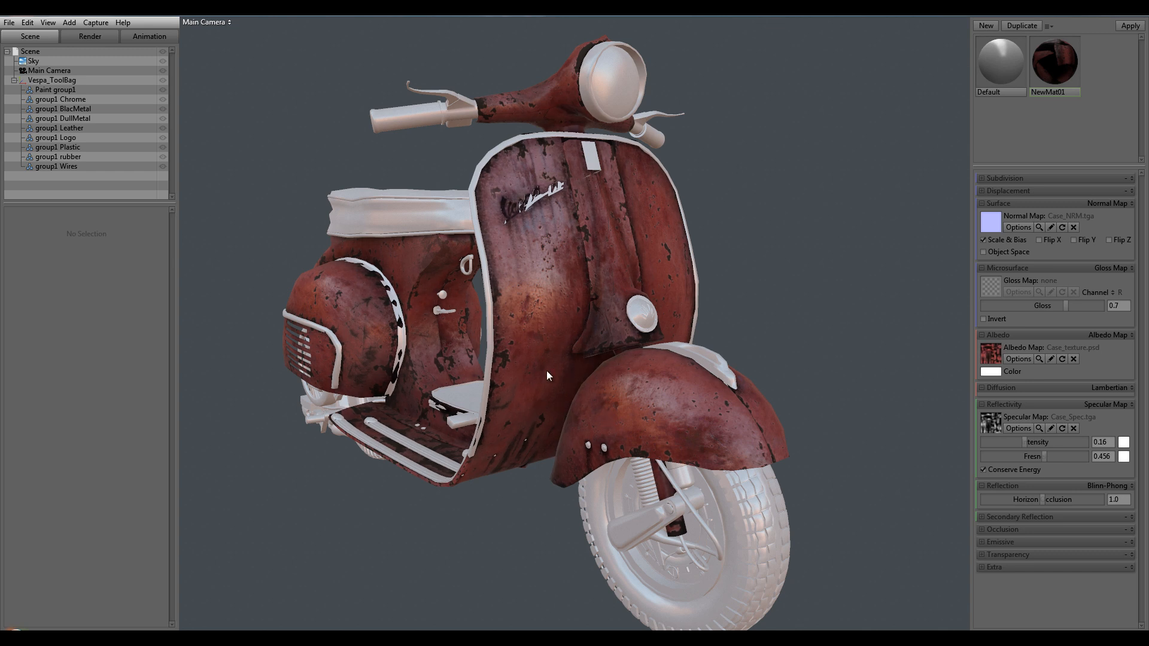
pyautogui.moveTo(499, 278)
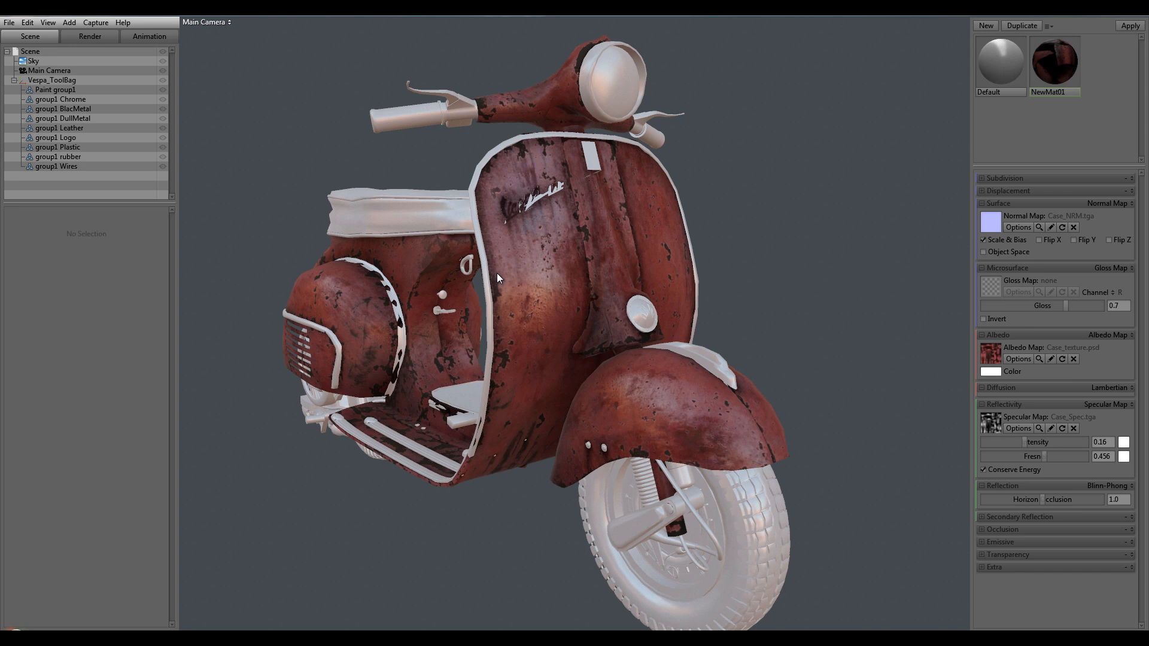
pyautogui.moveTo(597, 351)
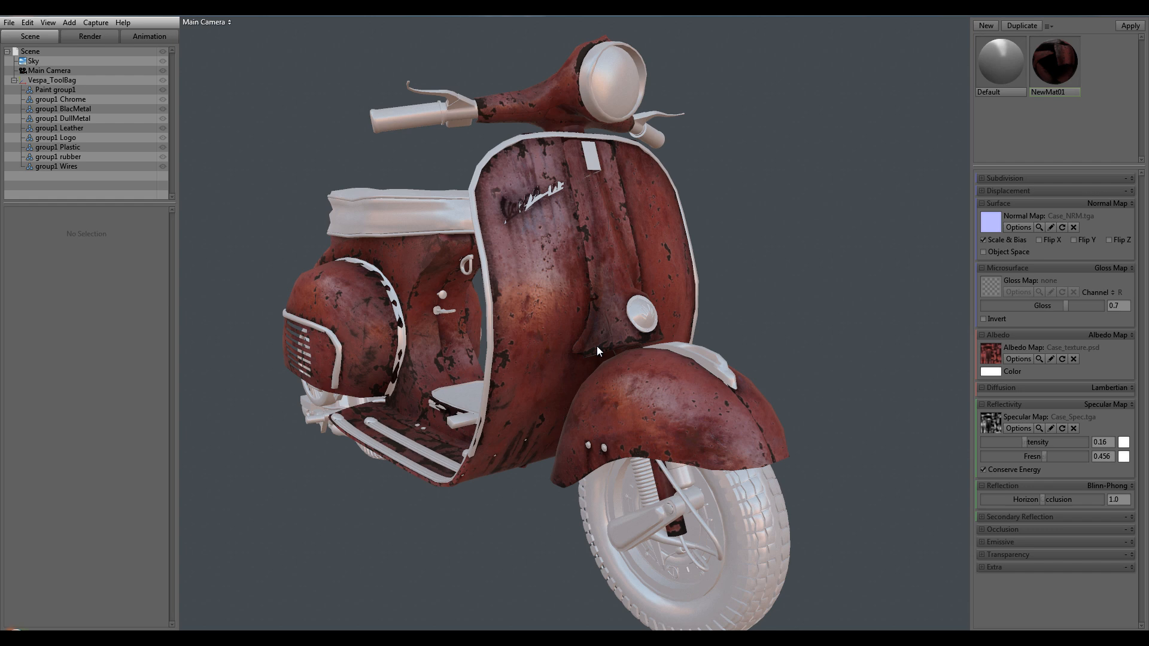
pyautogui.moveTo(467, 130)
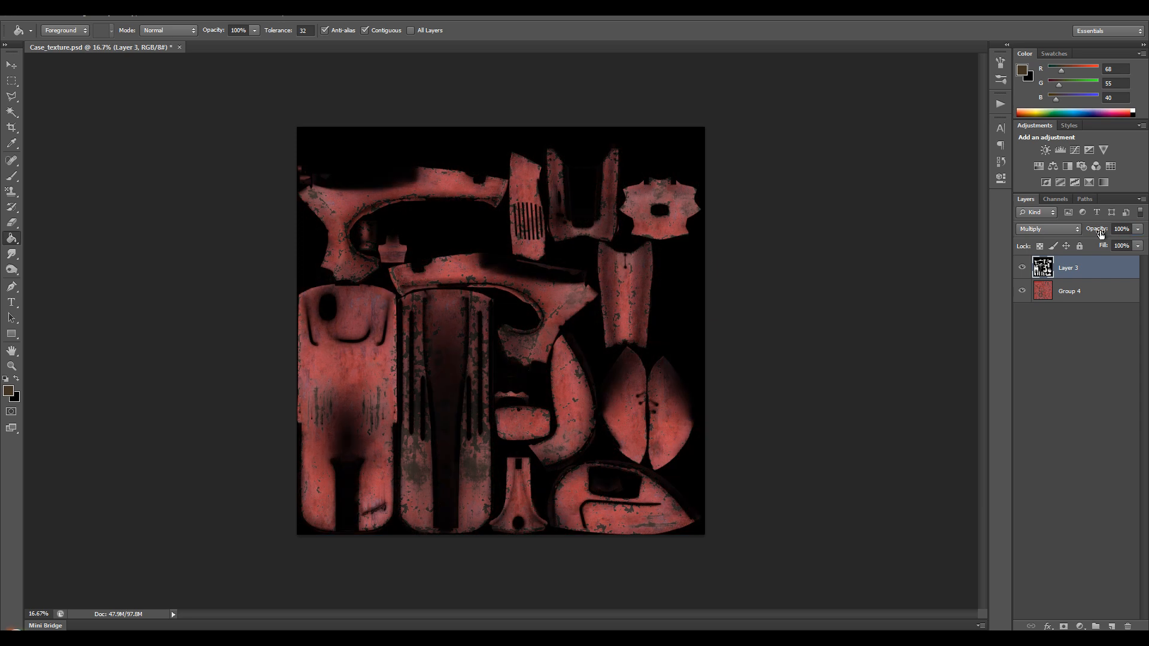
# - Set Layer 3 to Normal blending, add a new layer, and pick dark brown (3f2d23)
pyautogui.click(1047, 229)
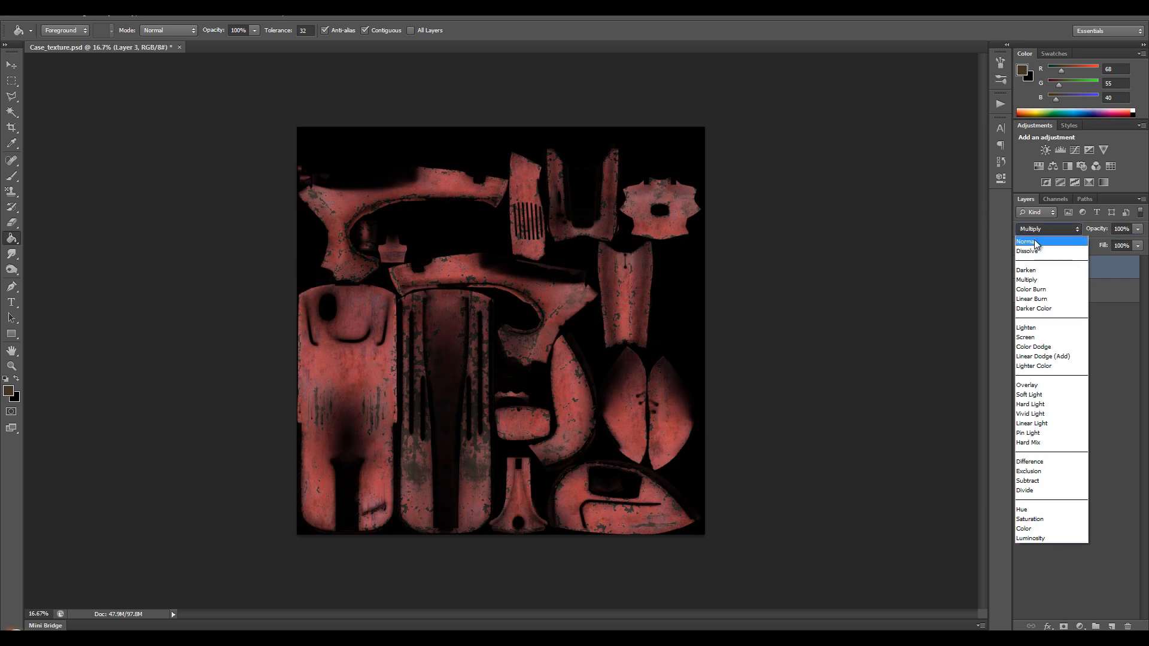
pyautogui.click(1025, 241)
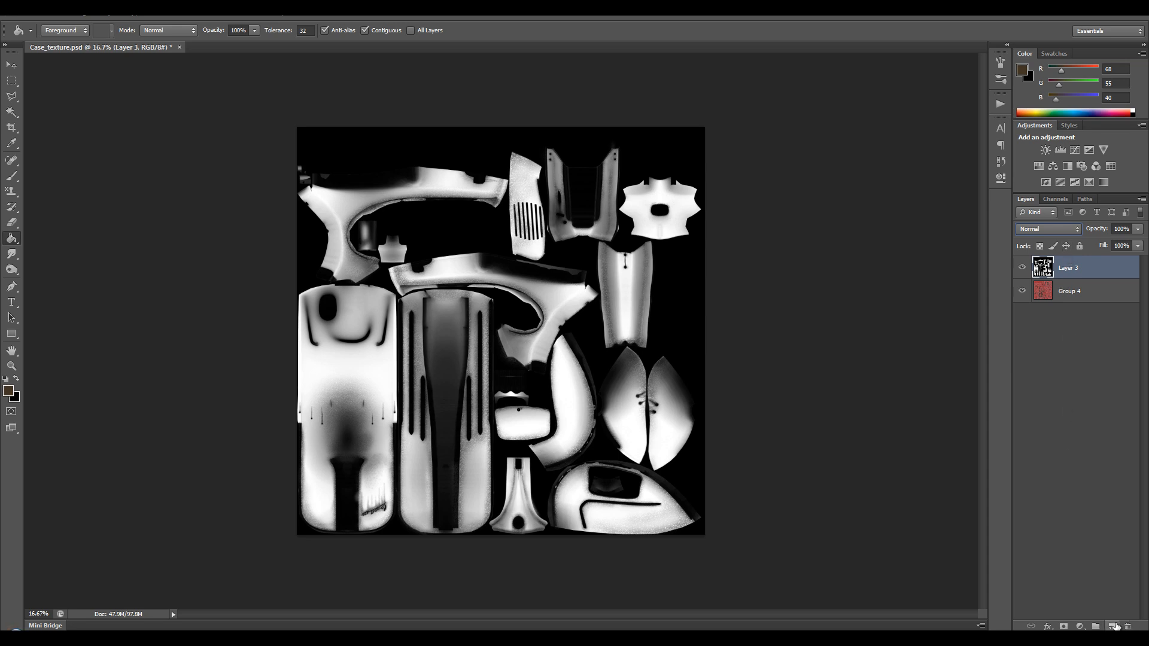
pyautogui.click(1114, 627)
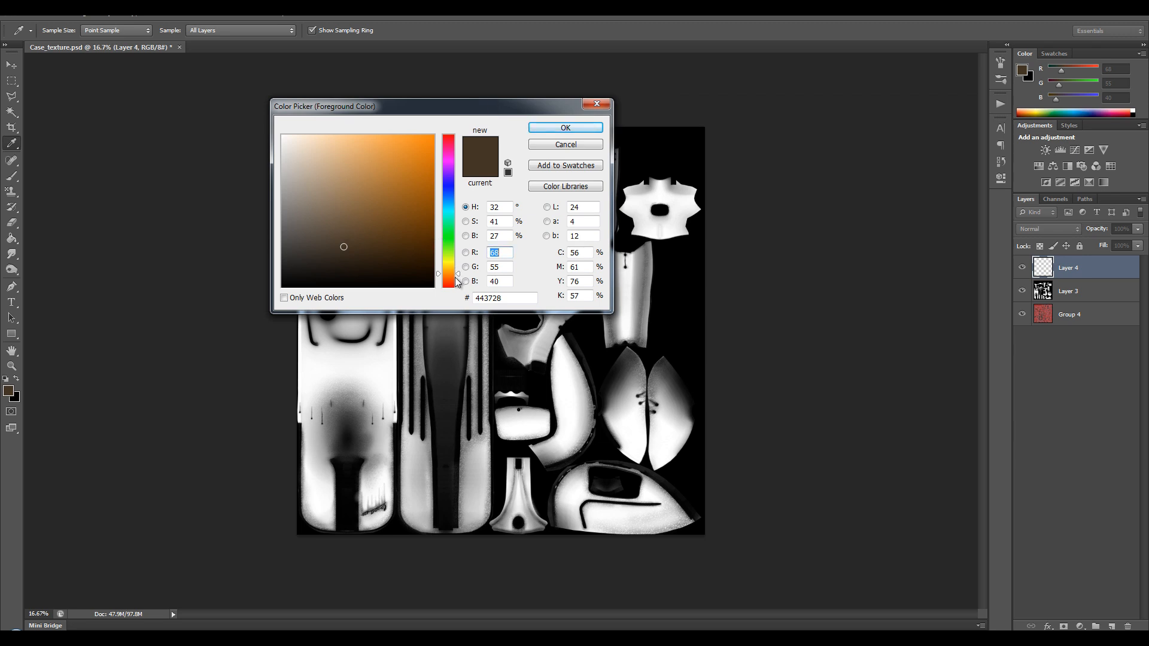
pyautogui.click(355, 251)
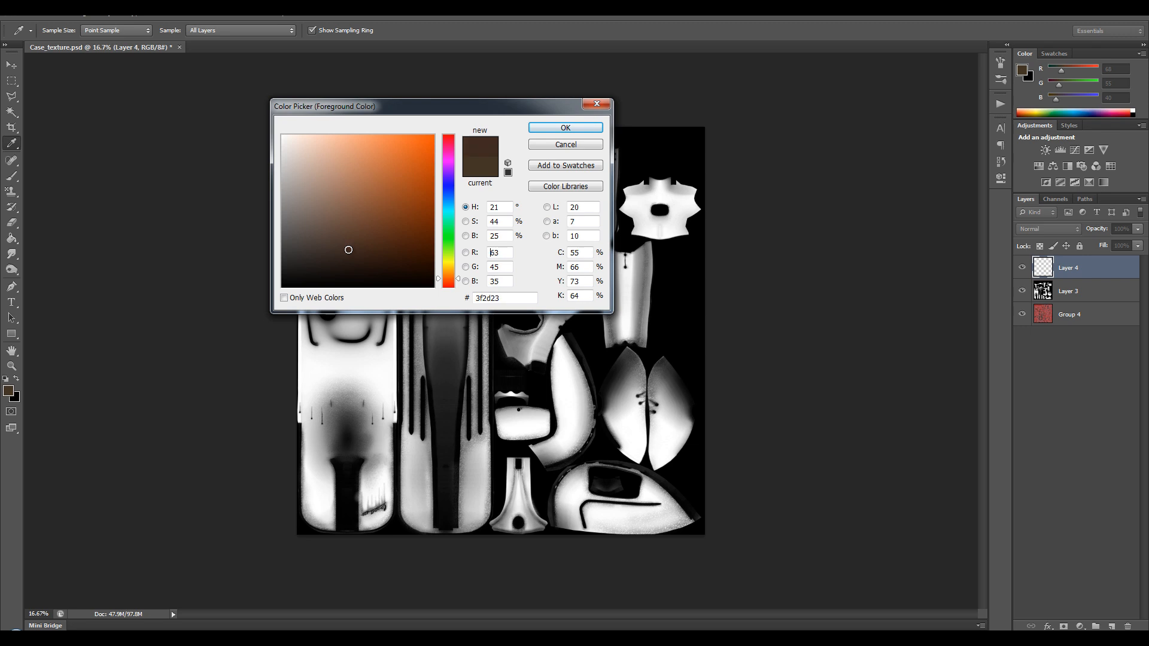
pyautogui.click(565, 127)
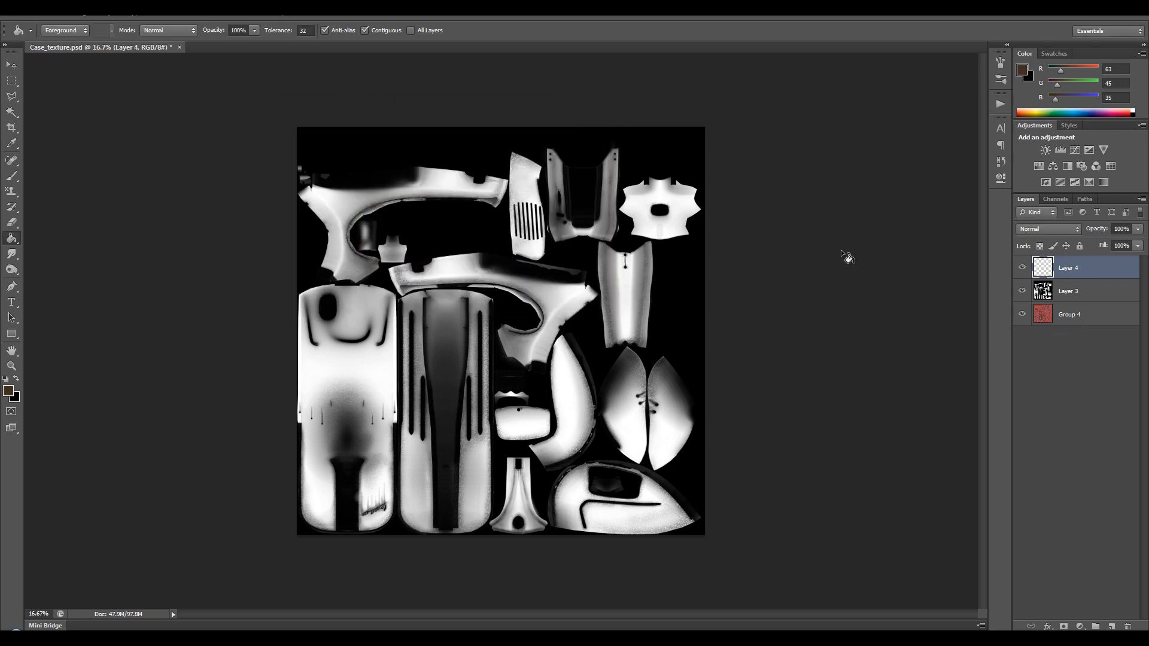
pyautogui.moveTo(127, 264)
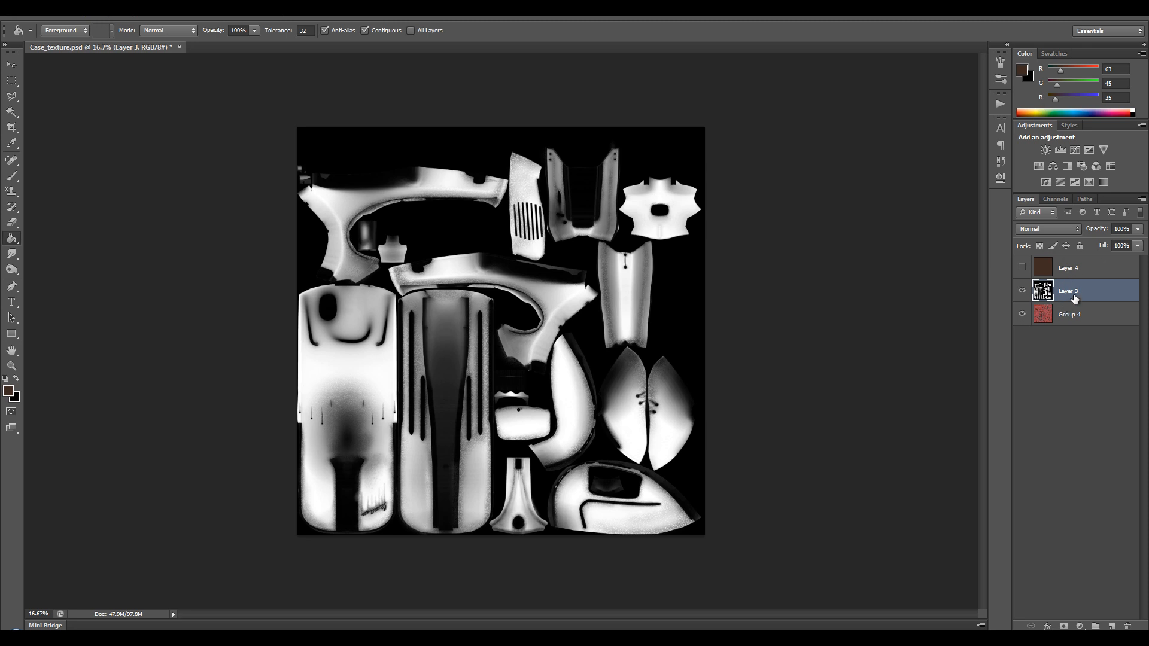
# - Load the RGB channel's bright areas as a selection and show Layer 4's brown fill
pyautogui.click(1055, 199)
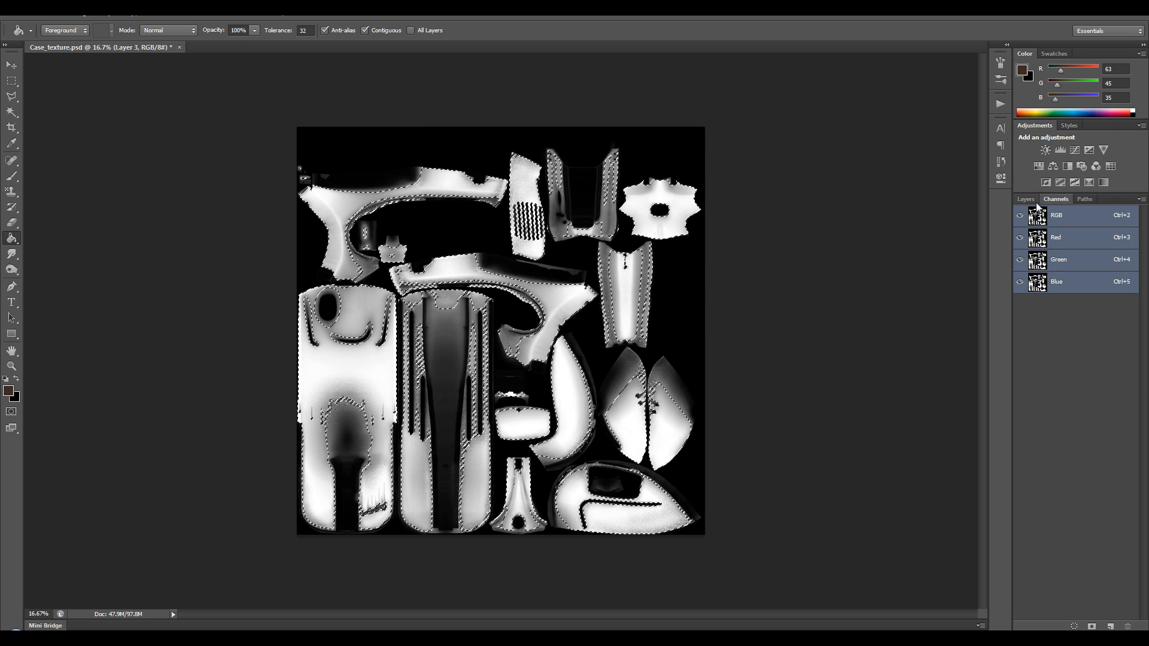
pyautogui.click(1025, 199)
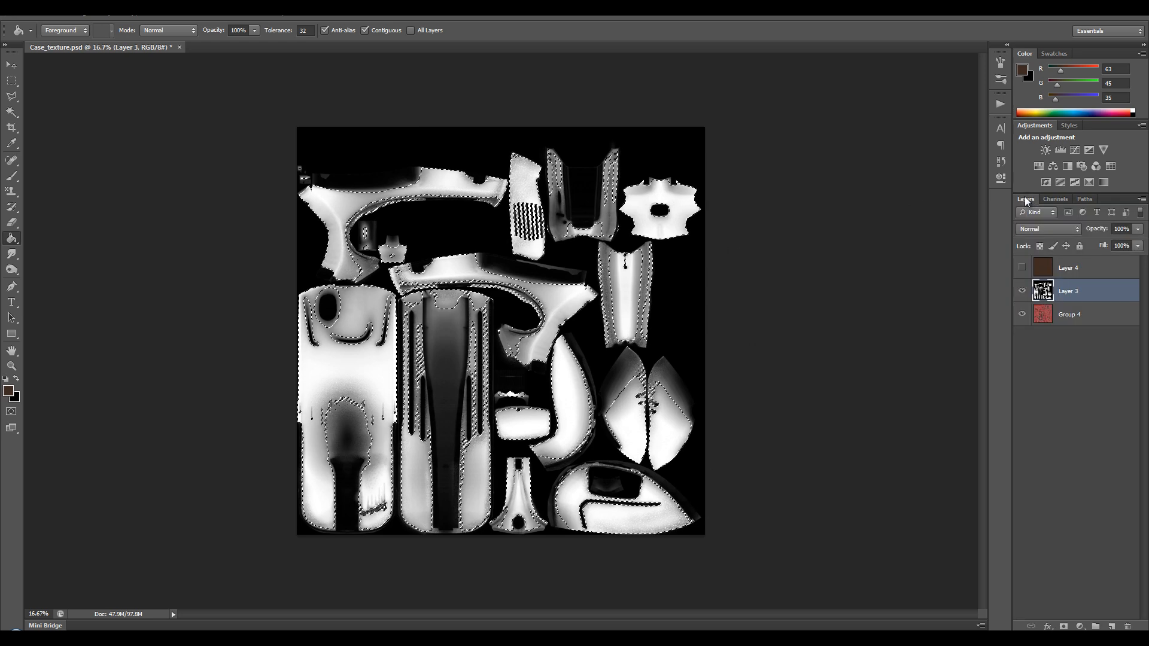
pyautogui.click(1068, 268)
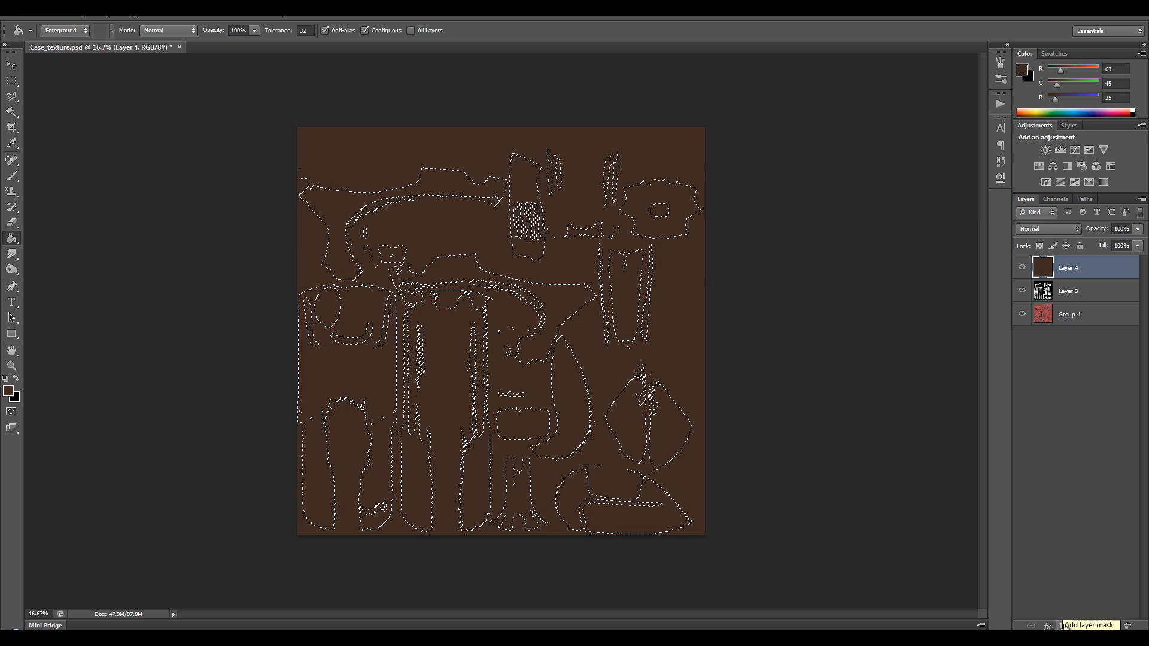
# - Add a layer mask to Layer 4, invert it, then select Layer 3
pyautogui.click(1060, 625)
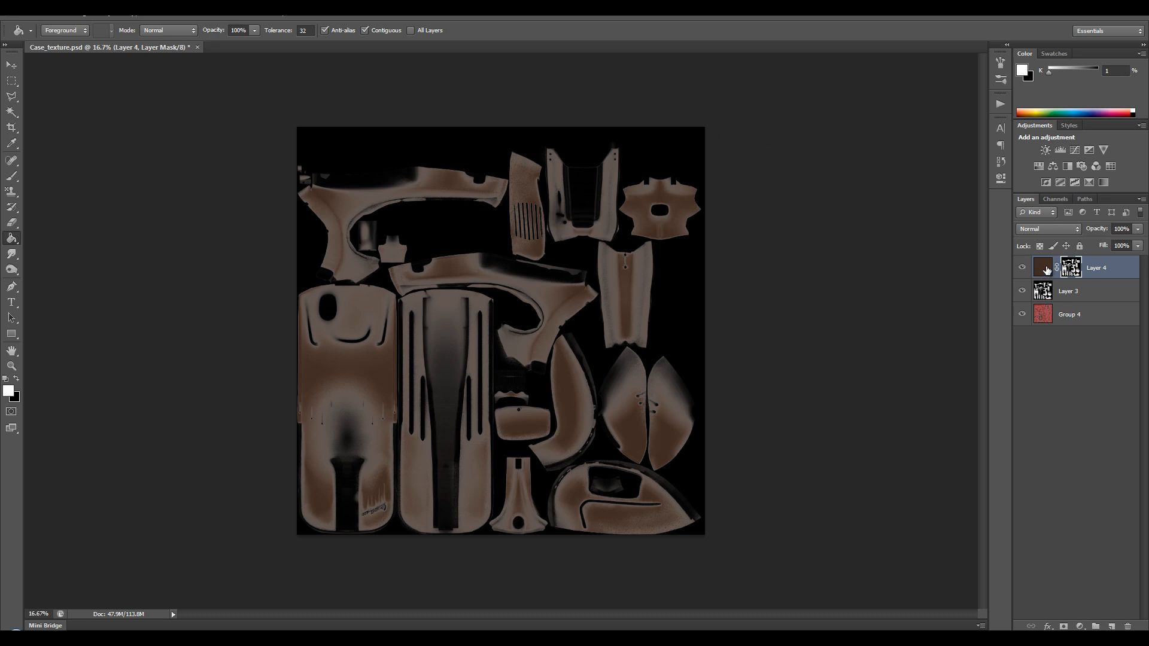
pyautogui.moveTo(503, 191)
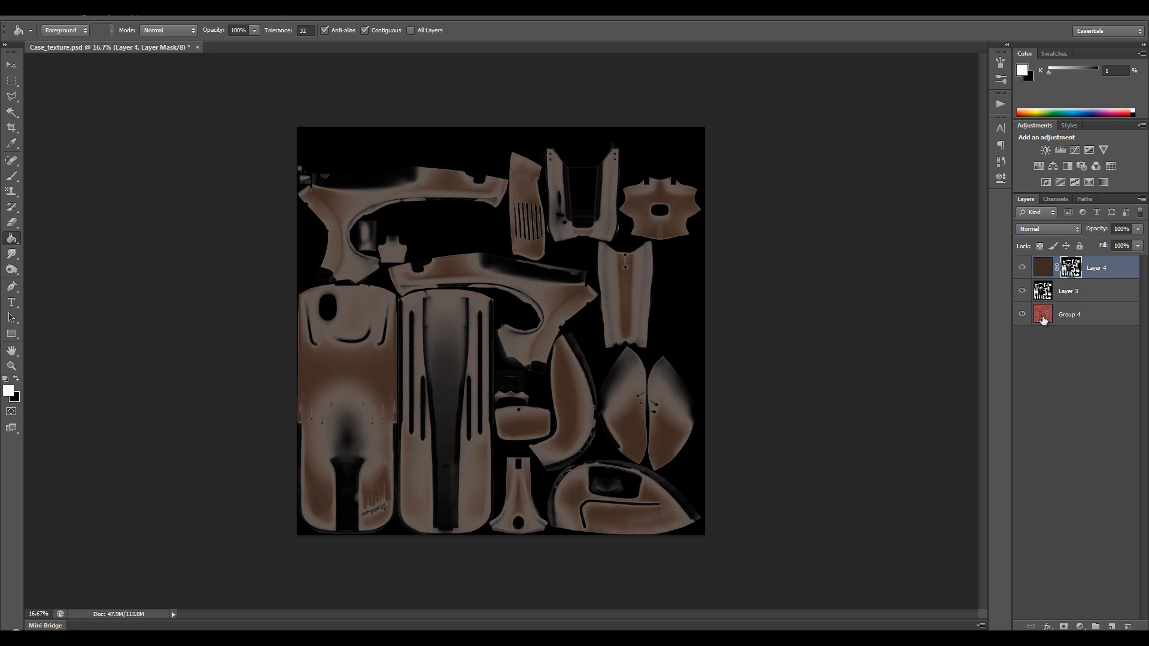
pyautogui.click(1071, 267)
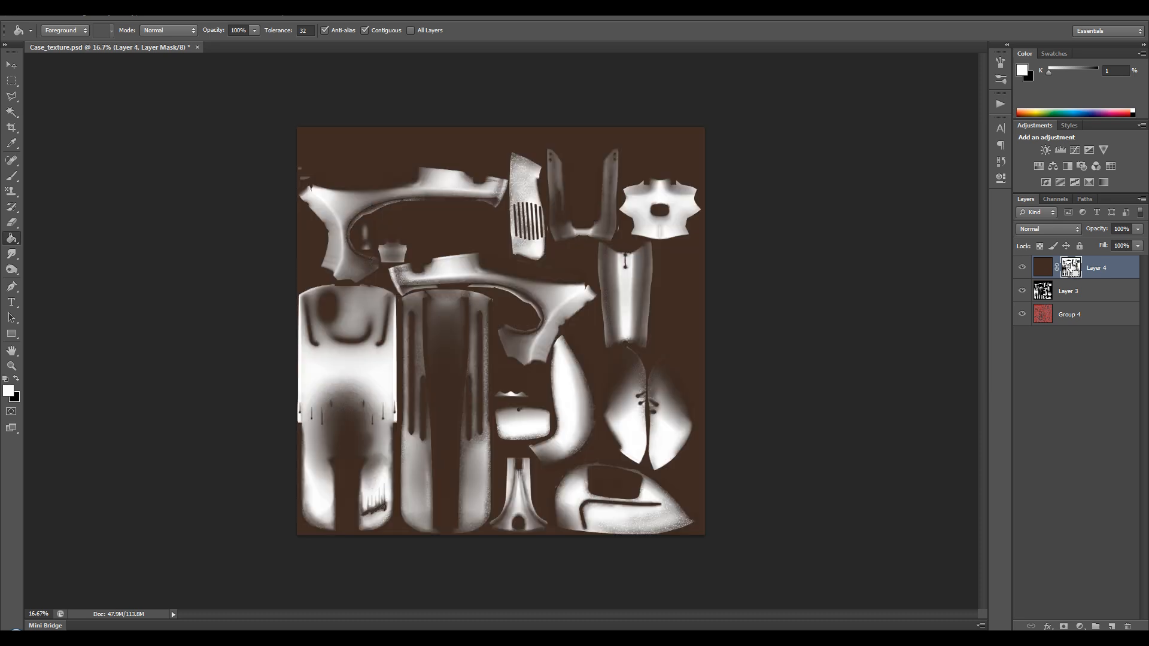
pyautogui.moveTo(1013, 281)
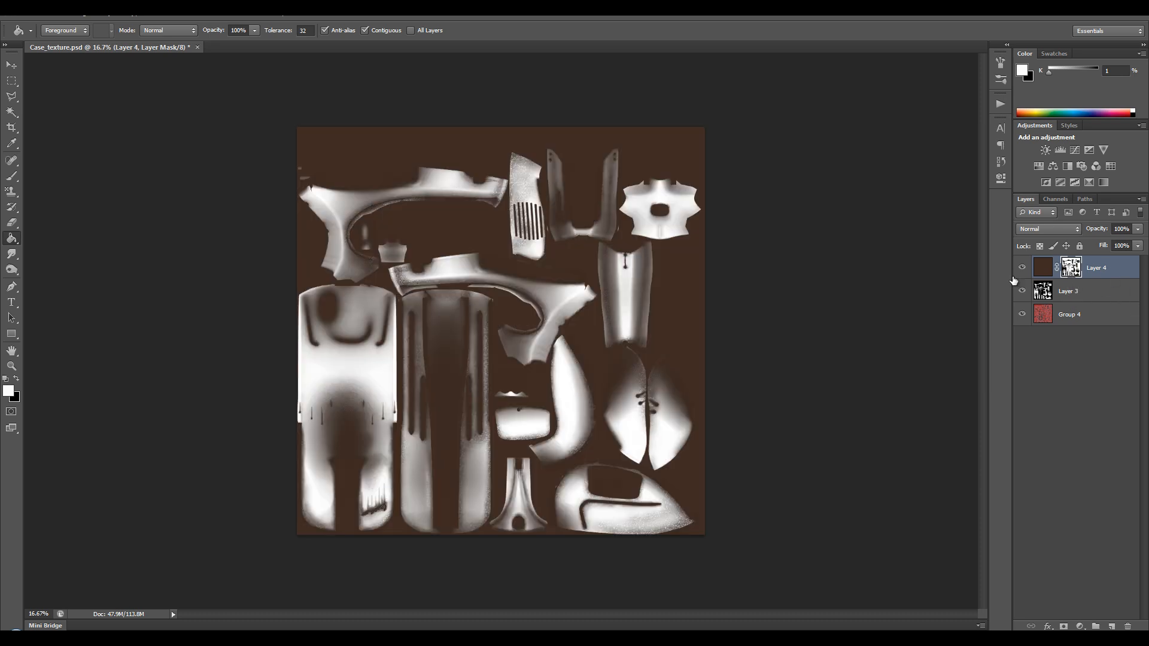
pyautogui.click(1070, 291)
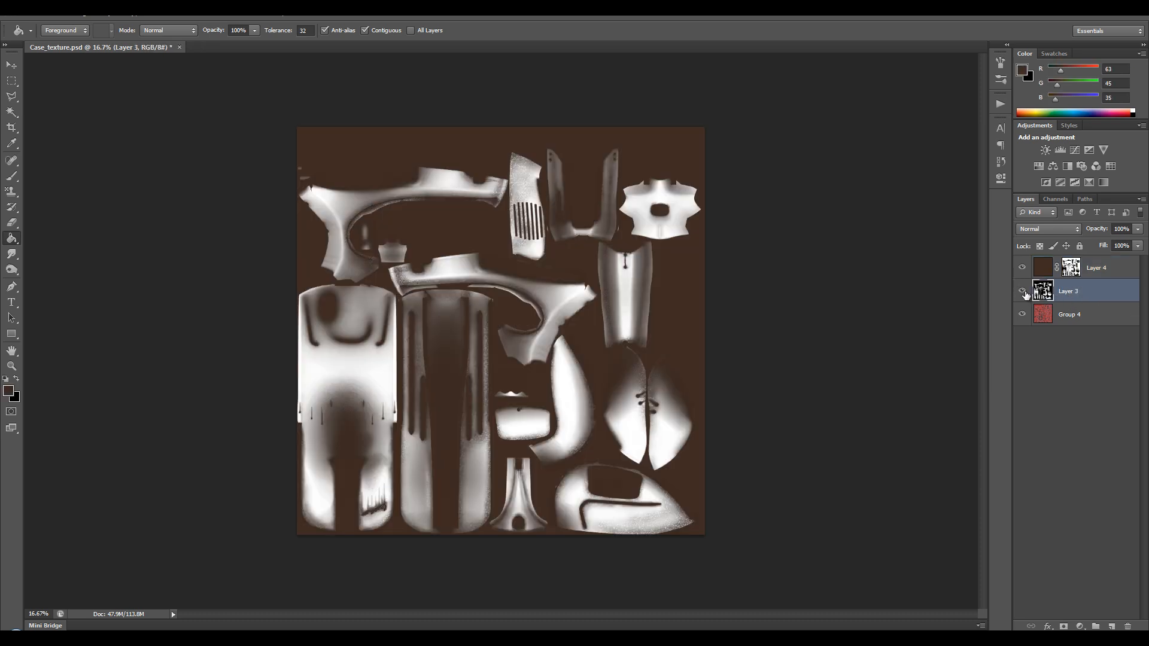
# - Delete the ambient occlusion Layer 3 and save the texture
pyautogui.rightClick(1068, 291)
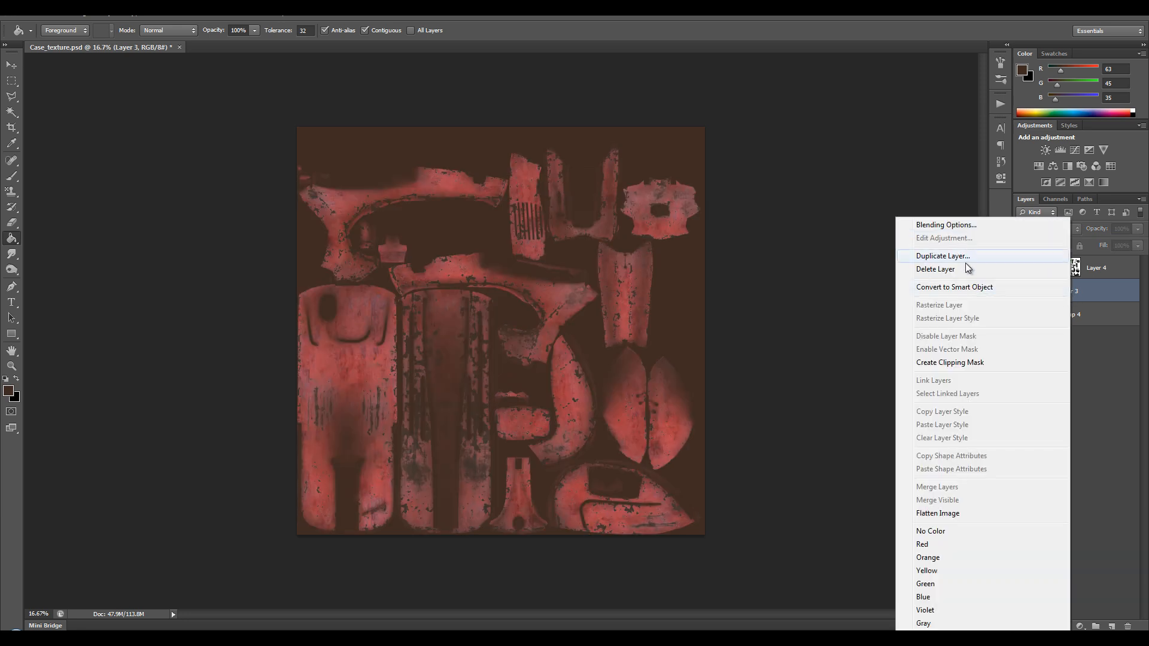
pyautogui.click(936, 269)
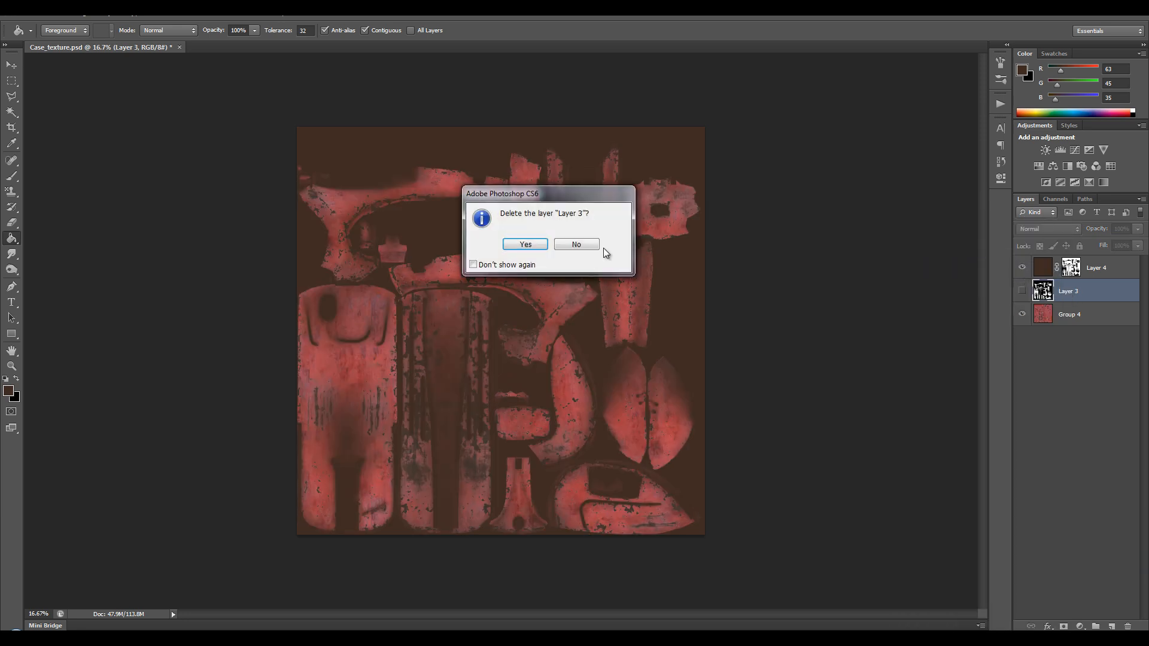
pyautogui.click(525, 245)
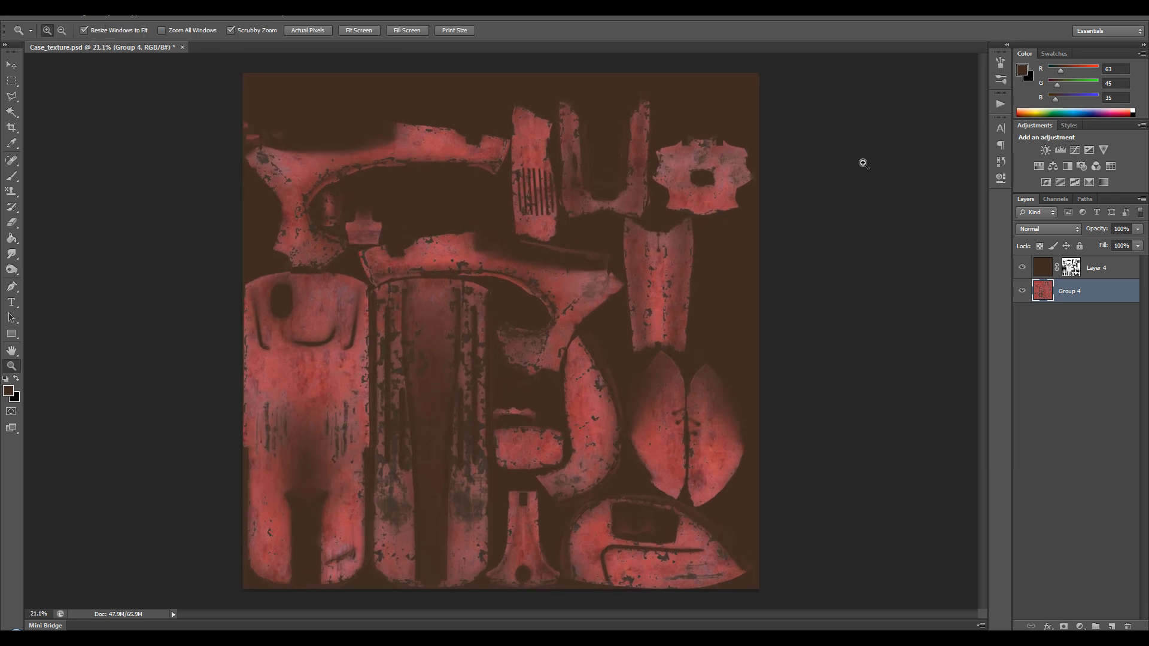
pyautogui.press('ctrl+s')
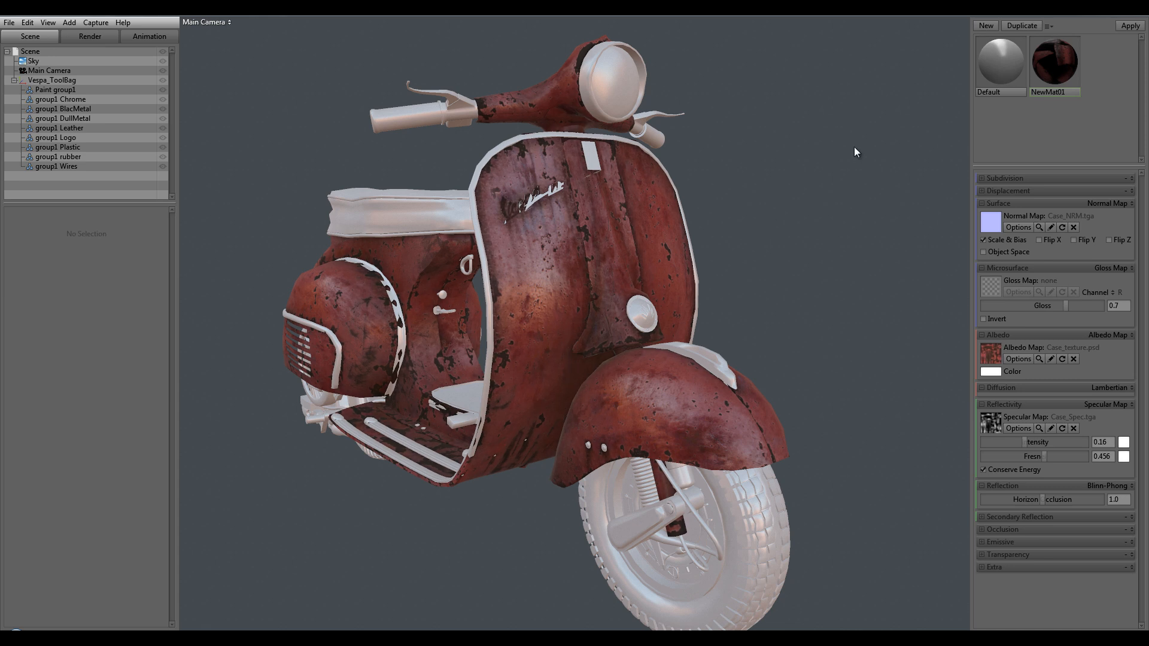
pyautogui.moveTo(578, 365)
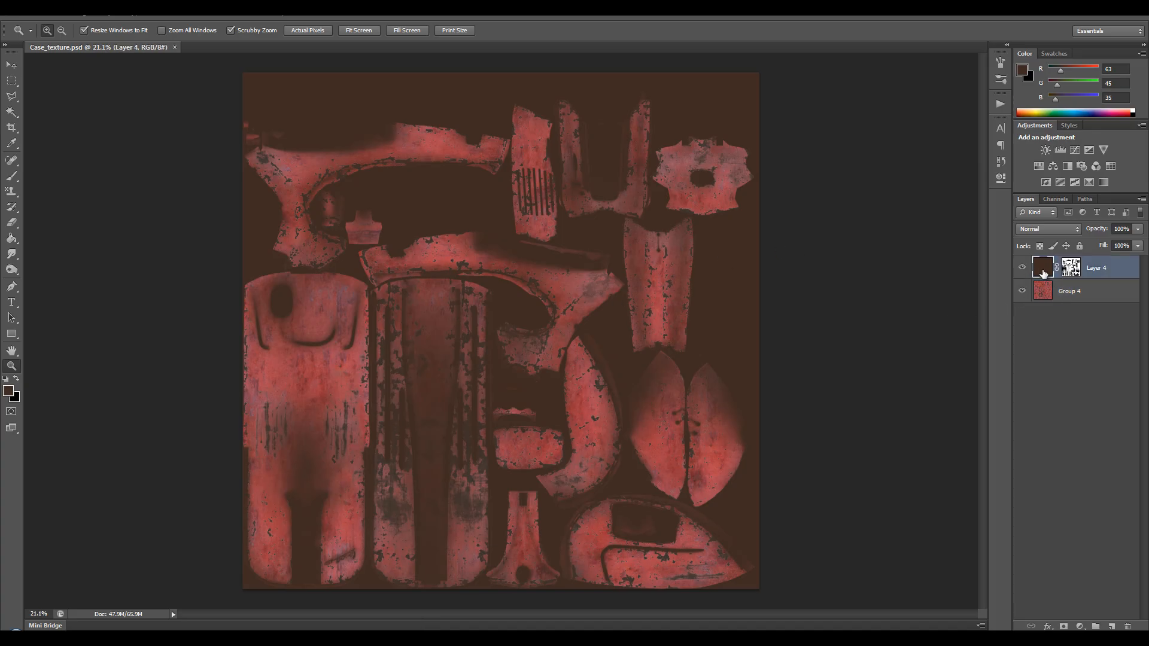
pyautogui.moveTo(558, 271)
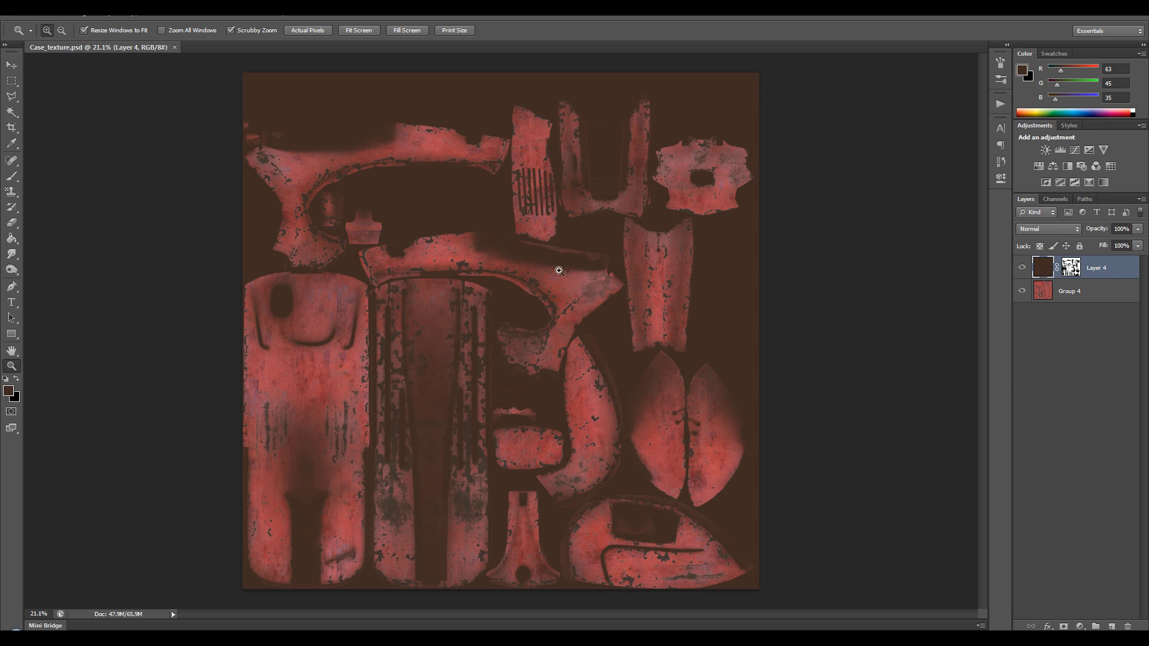
pyautogui.moveTo(689, 271)
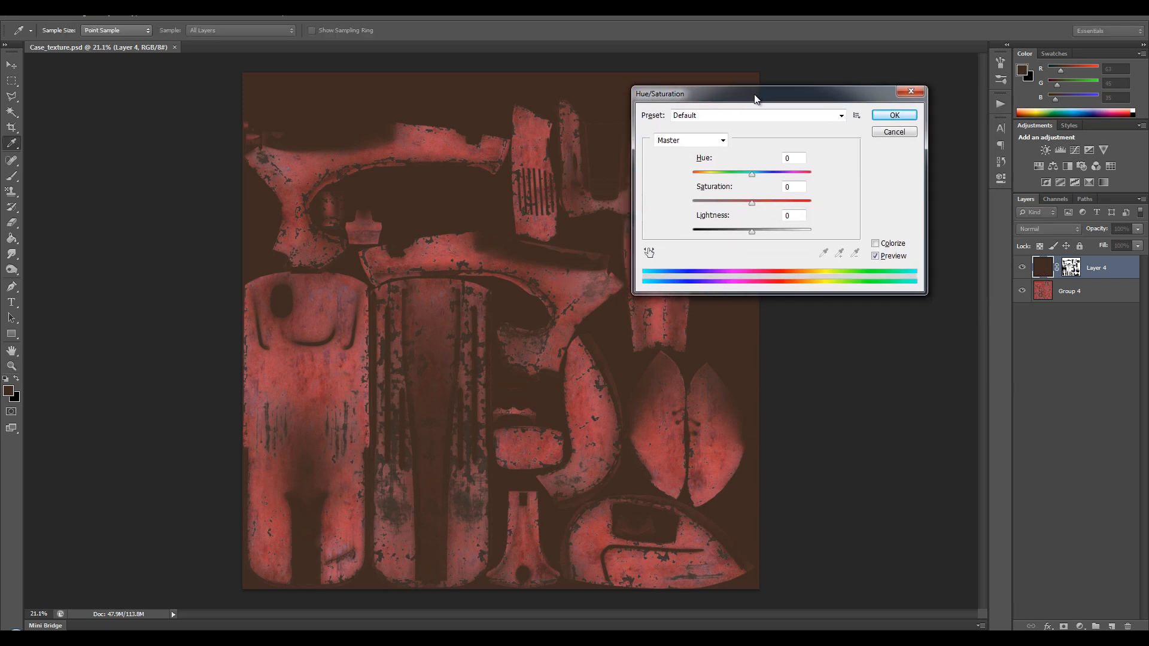
# - Adjust the dirt layer's Hue/Saturation to Hue -3, Saturation -27, Lightness -12
pyautogui.moveTo(755, 94); pyautogui.dragTo(777, 88)
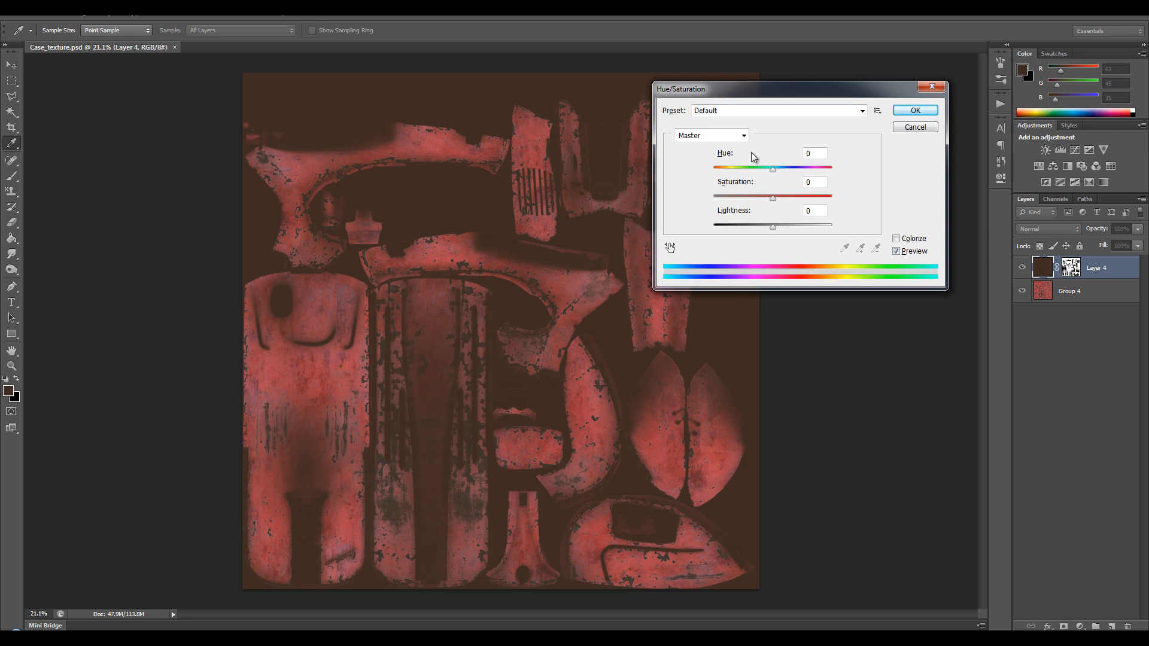
pyautogui.moveTo(772, 168); pyautogui.dragTo(766, 168)
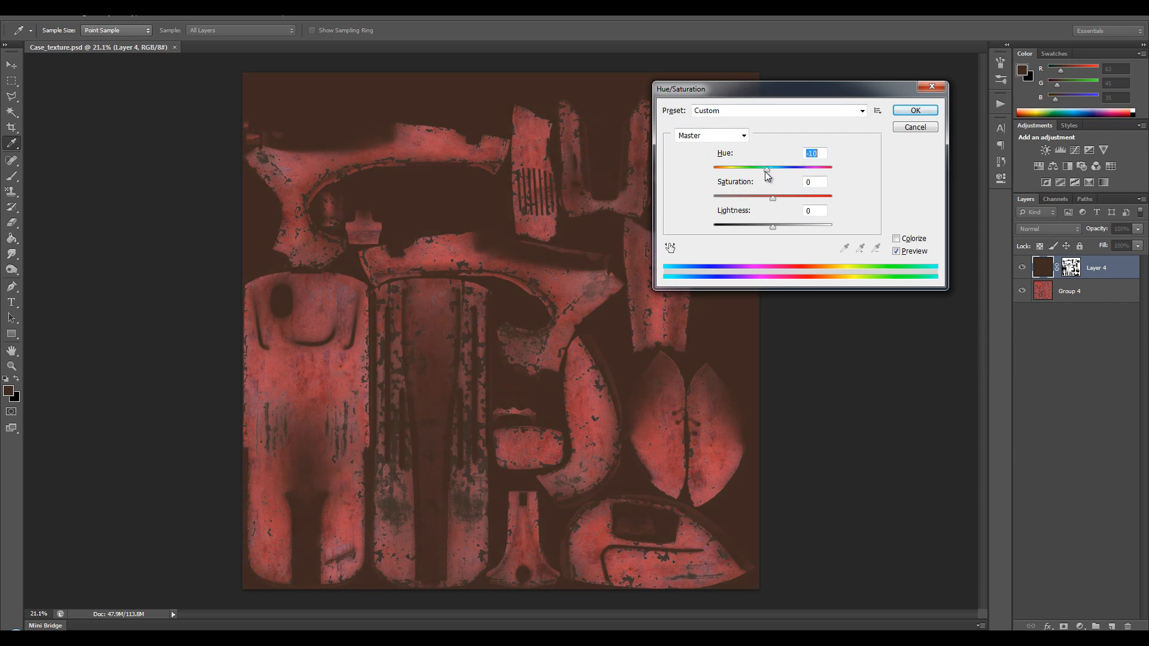
pyautogui.moveTo(764, 167); pyautogui.dragTo(771, 167)
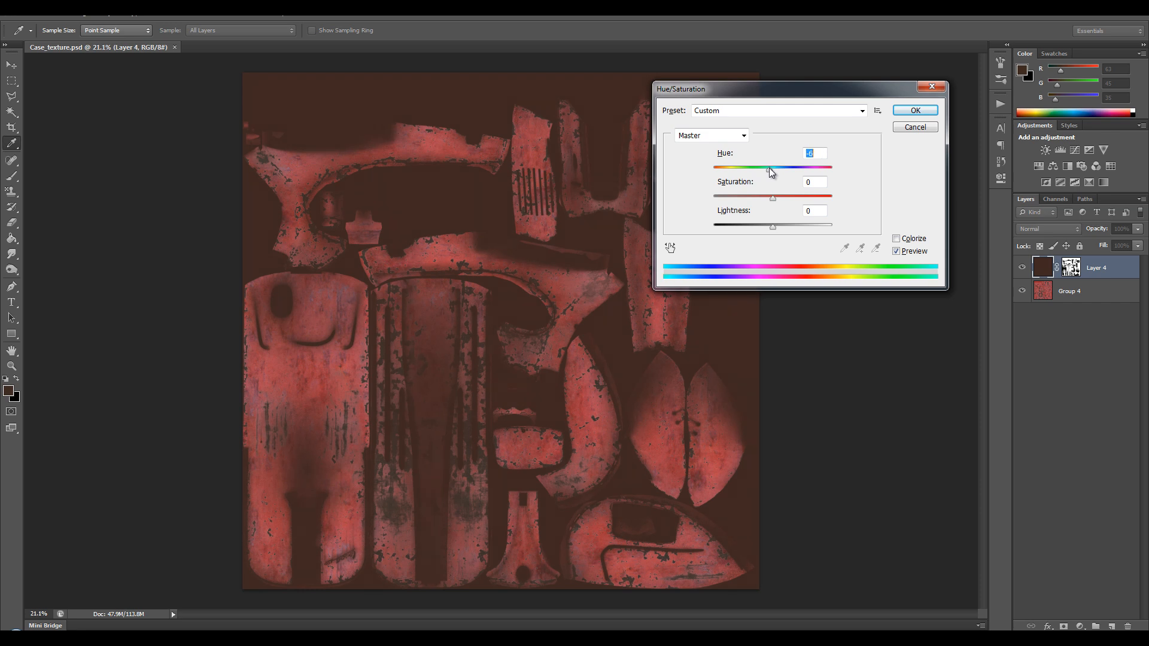
pyautogui.moveTo(771, 167); pyautogui.dragTo(720, 195)
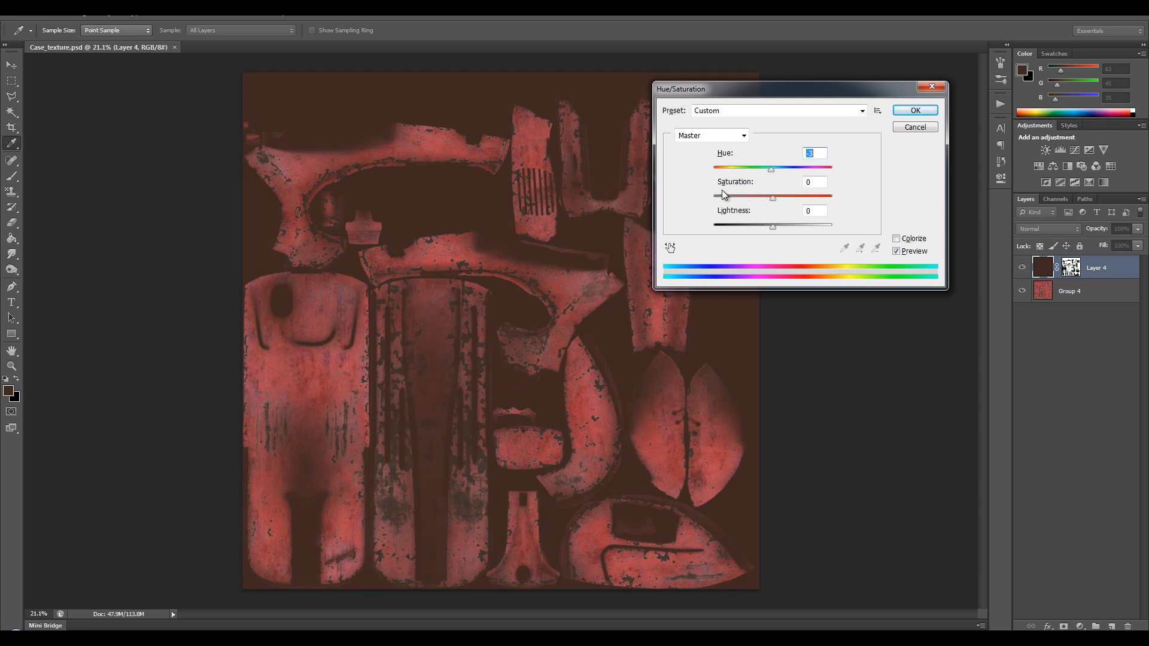
pyautogui.moveTo(771, 198); pyautogui.dragTo(759, 198)
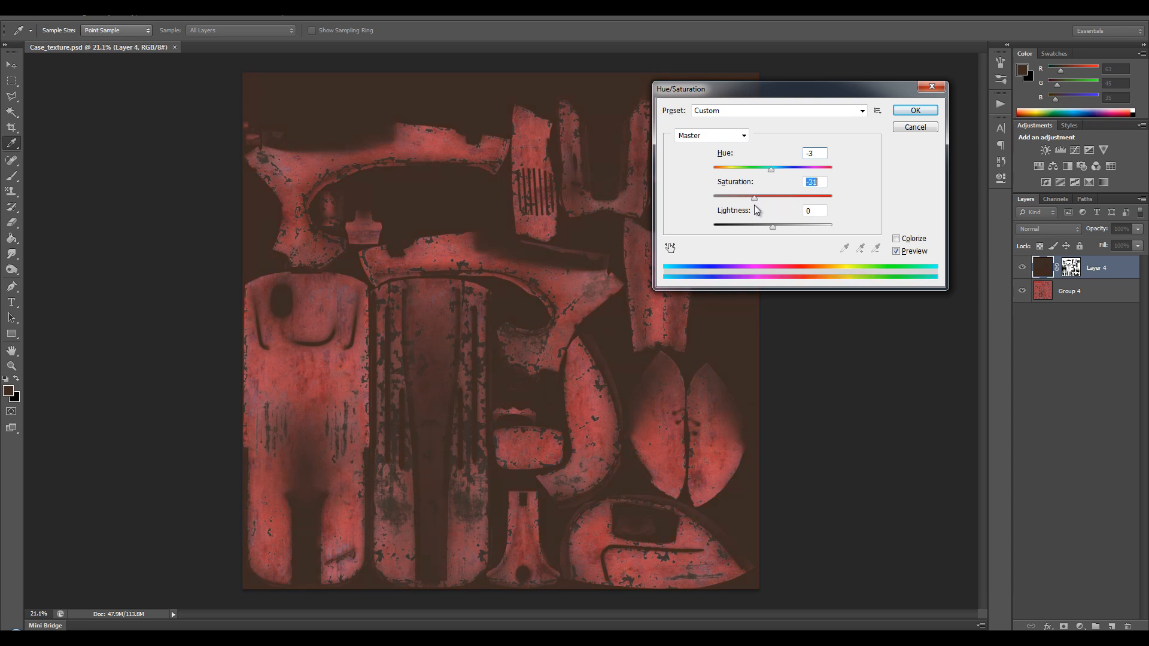
pyautogui.moveTo(754, 198); pyautogui.dragTo(749, 198)
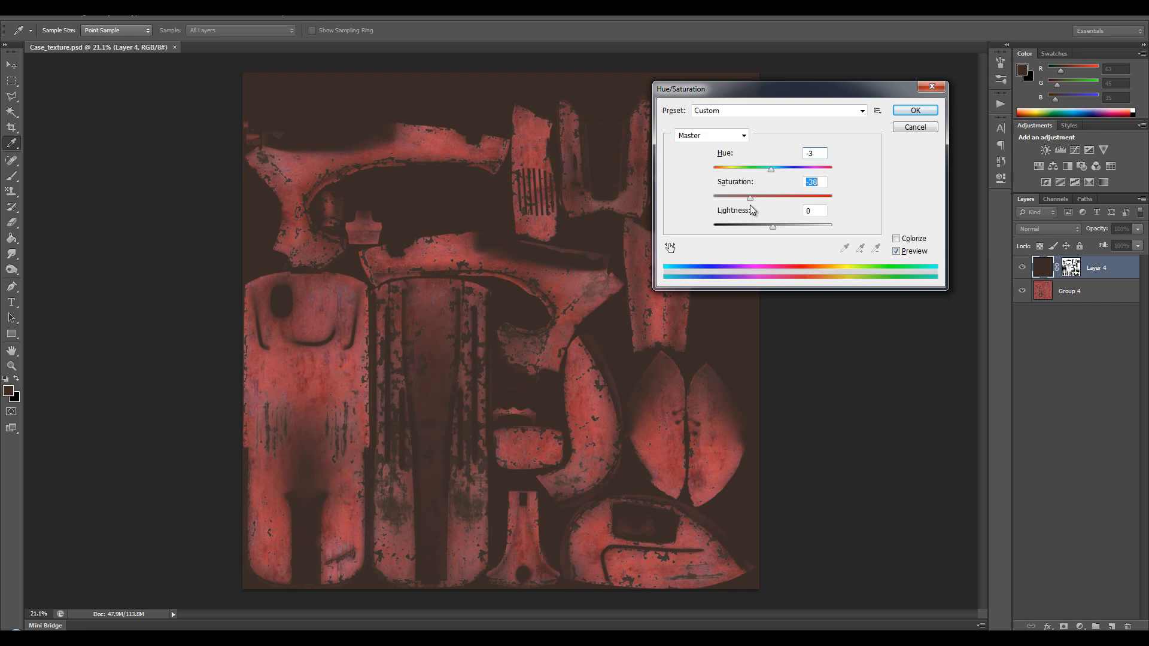
pyautogui.moveTo(748, 197); pyautogui.dragTo(757, 197)
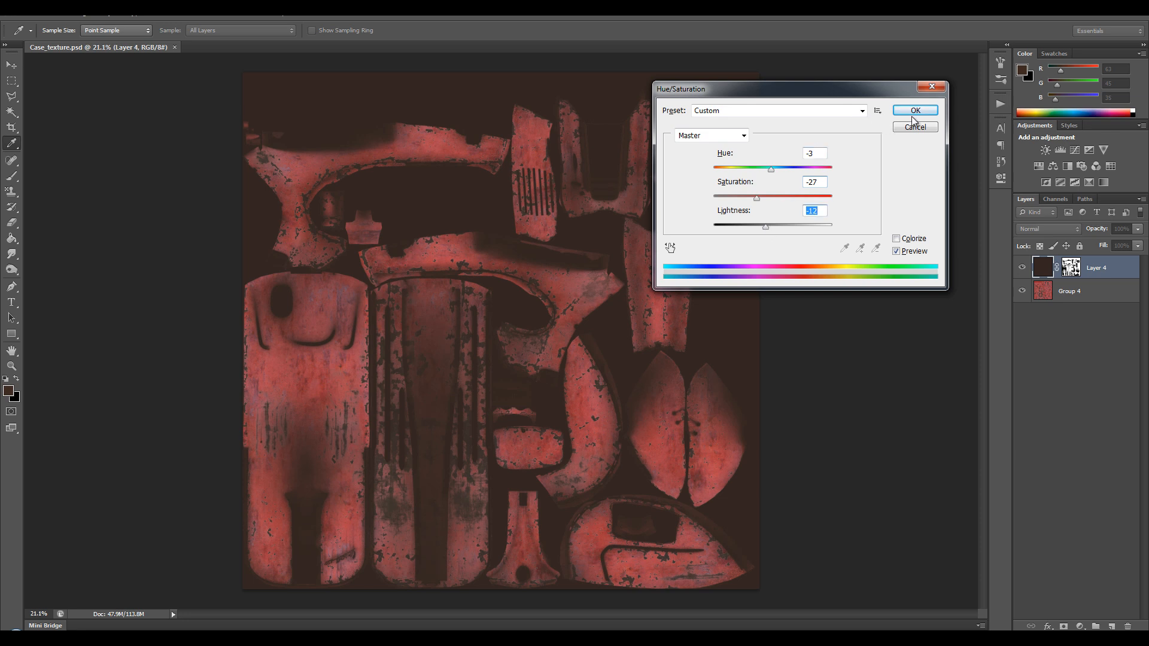
pyautogui.click(914, 110)
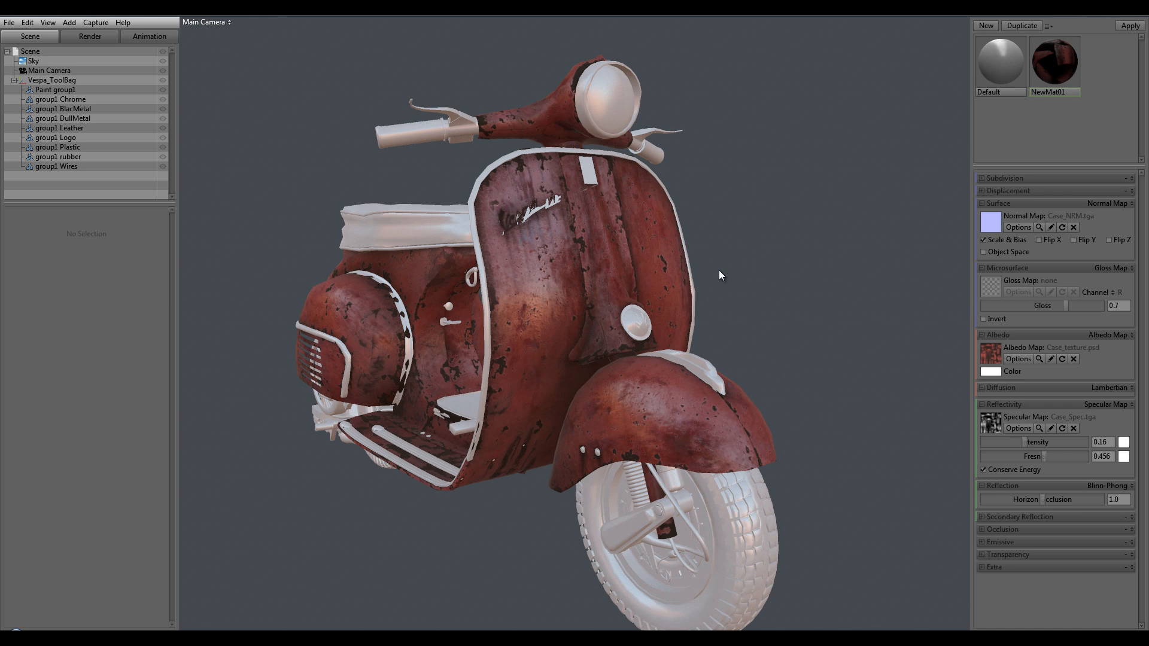
pyautogui.moveTo(728, 288)
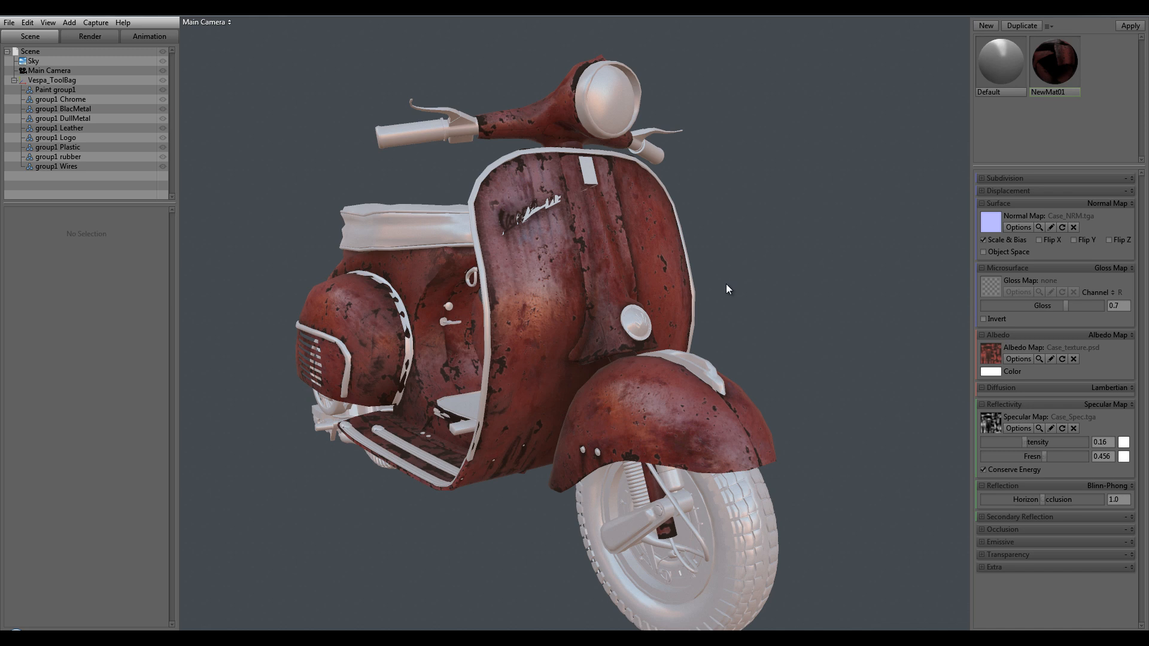